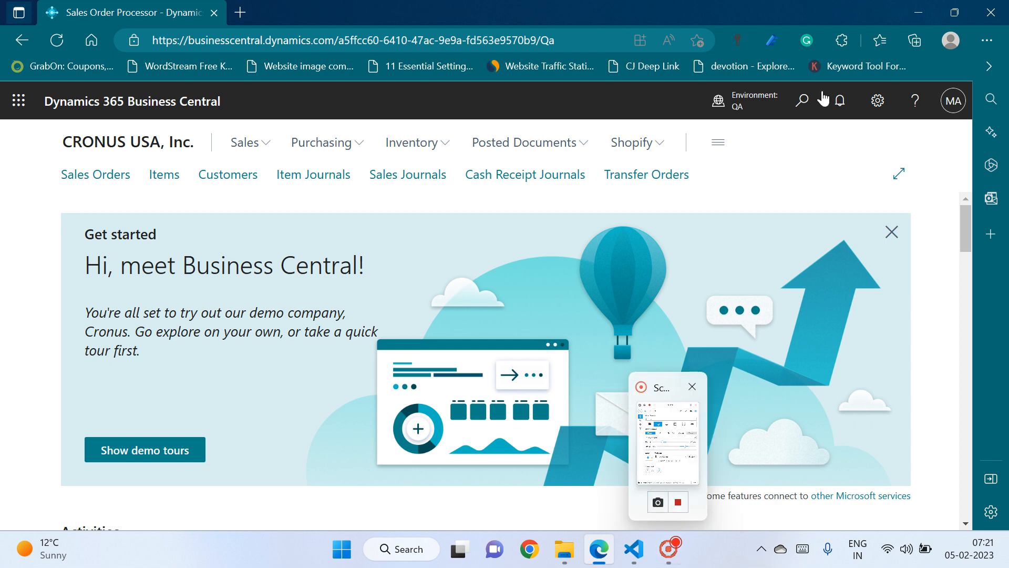
- Search Business Central's Tell Me for 'qr' to list the QR Printer report
left_click(802, 100)
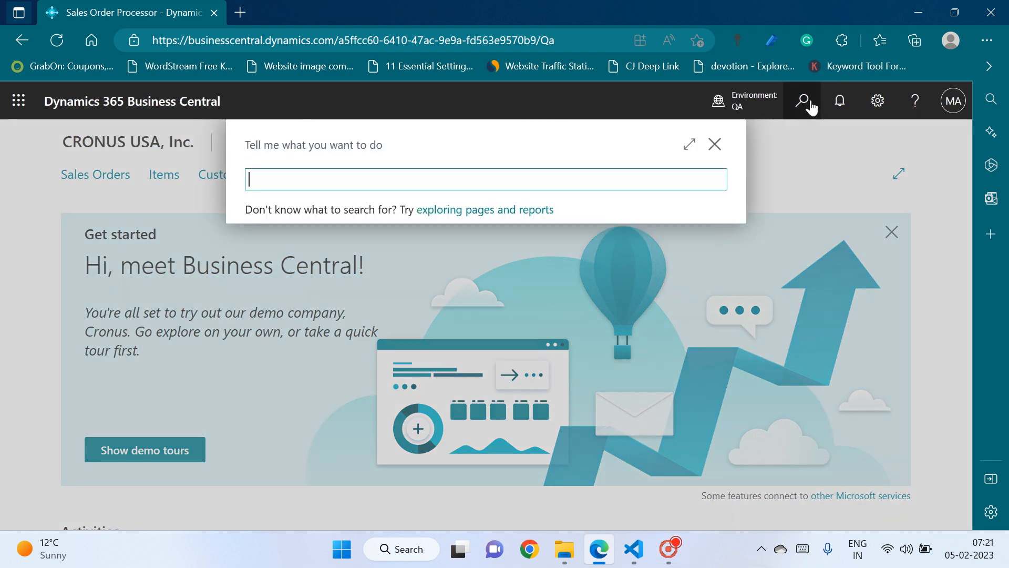
type("q")
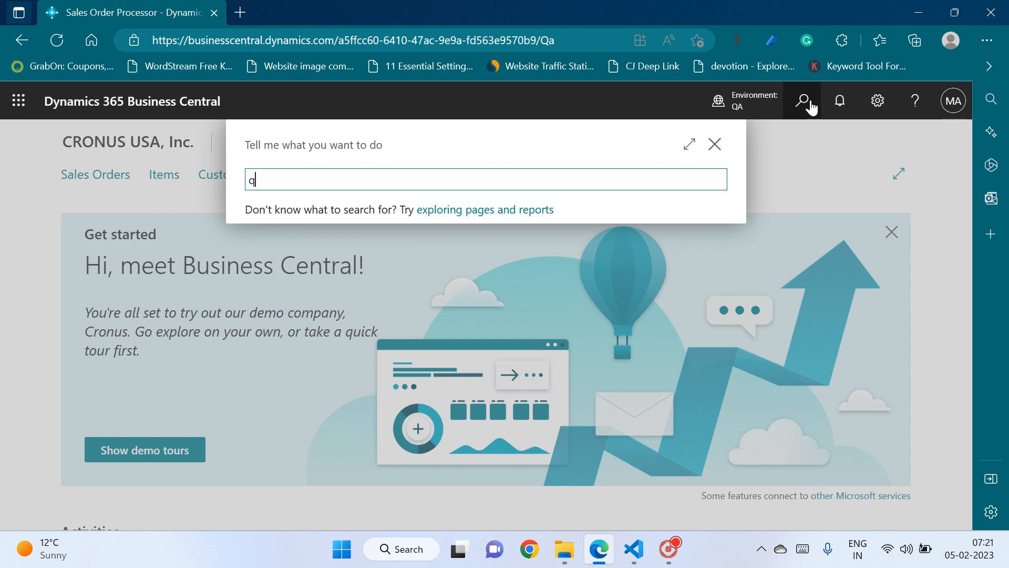
type("r")
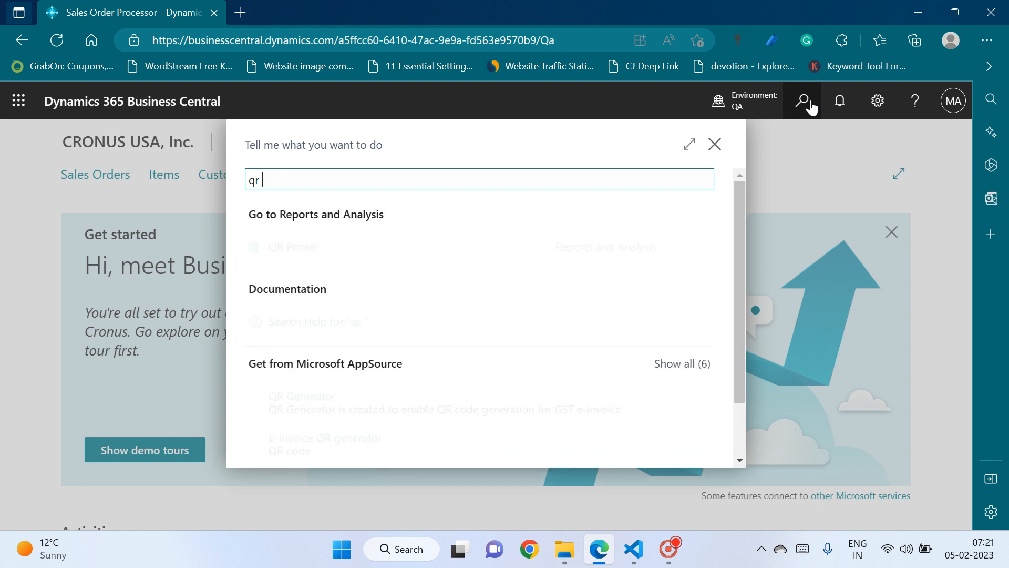
mouse_move(287, 251)
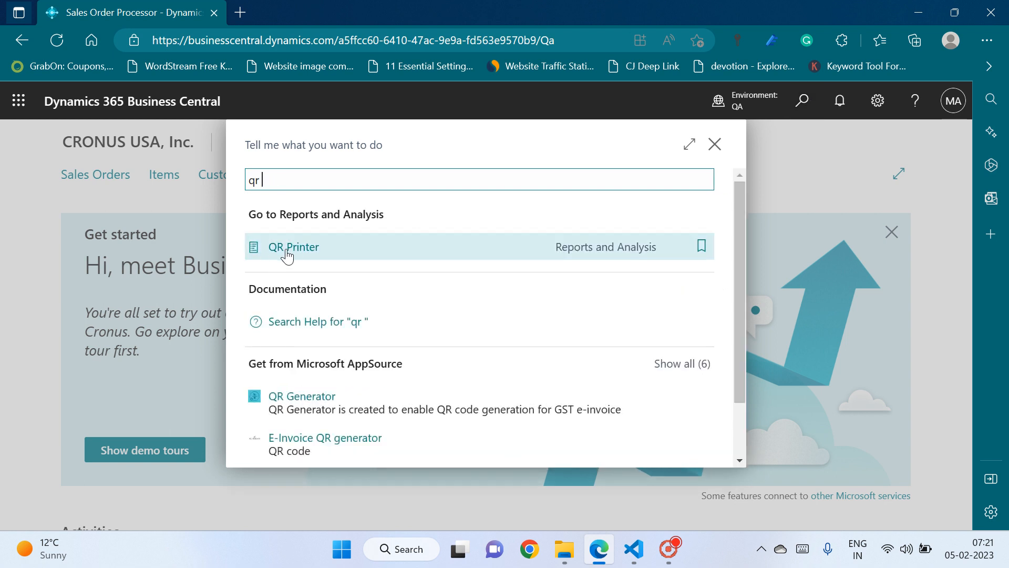
- Open the QR Printer report and preview it with the item filters left empty
left_click(293, 247)
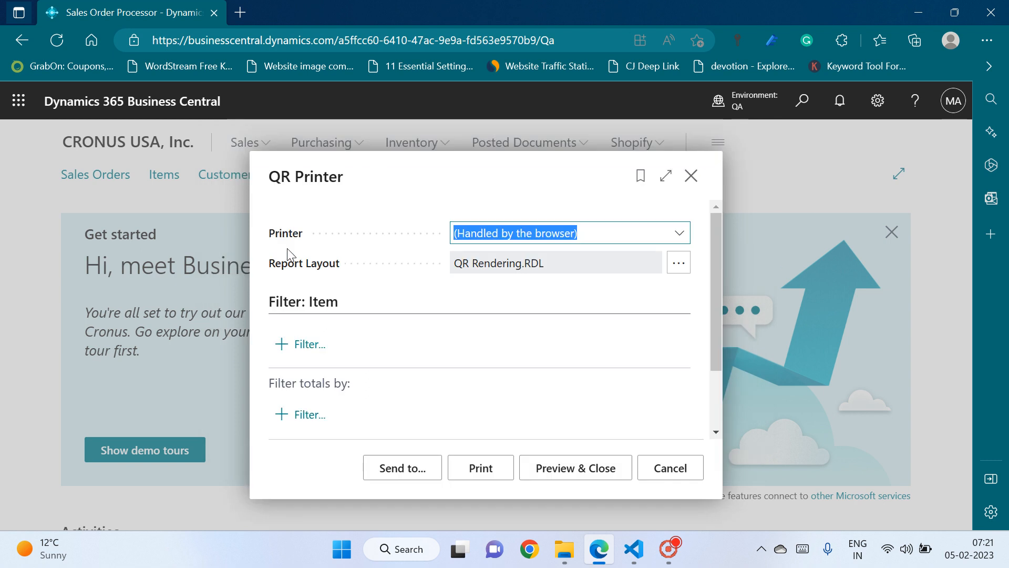
mouse_move(304, 310)
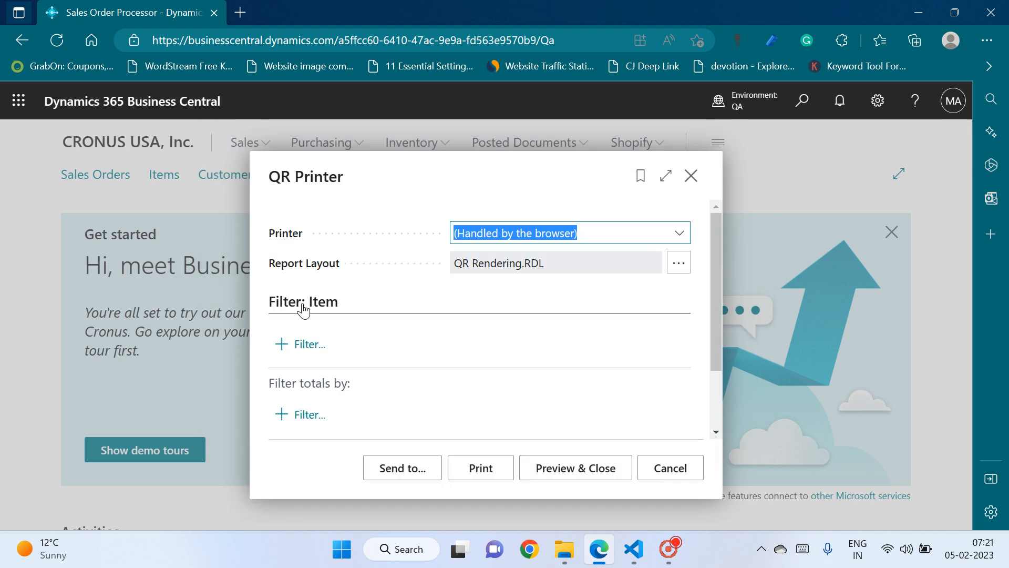
mouse_move(343, 338)
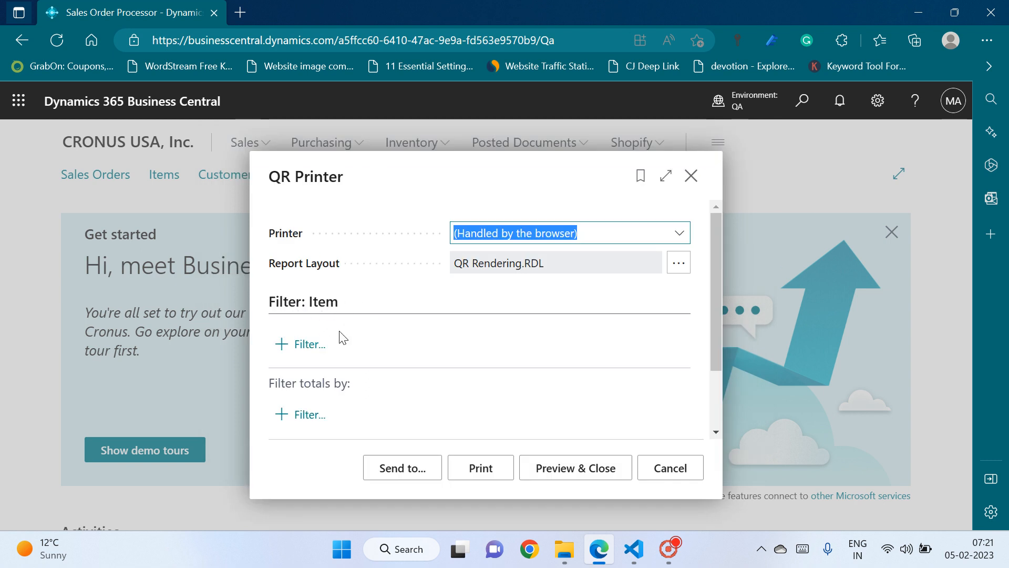
mouse_move(575, 467)
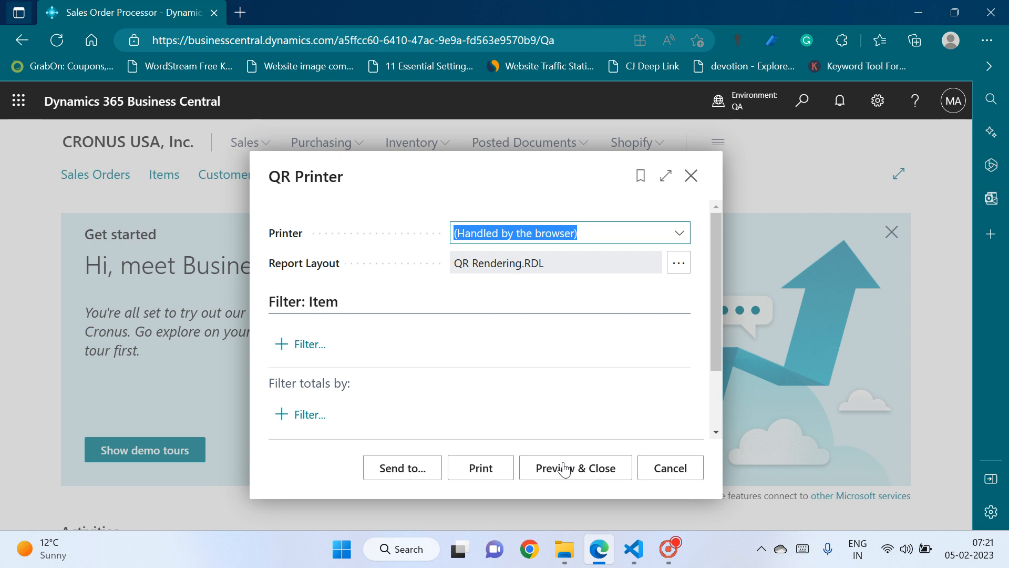
left_click(574, 467)
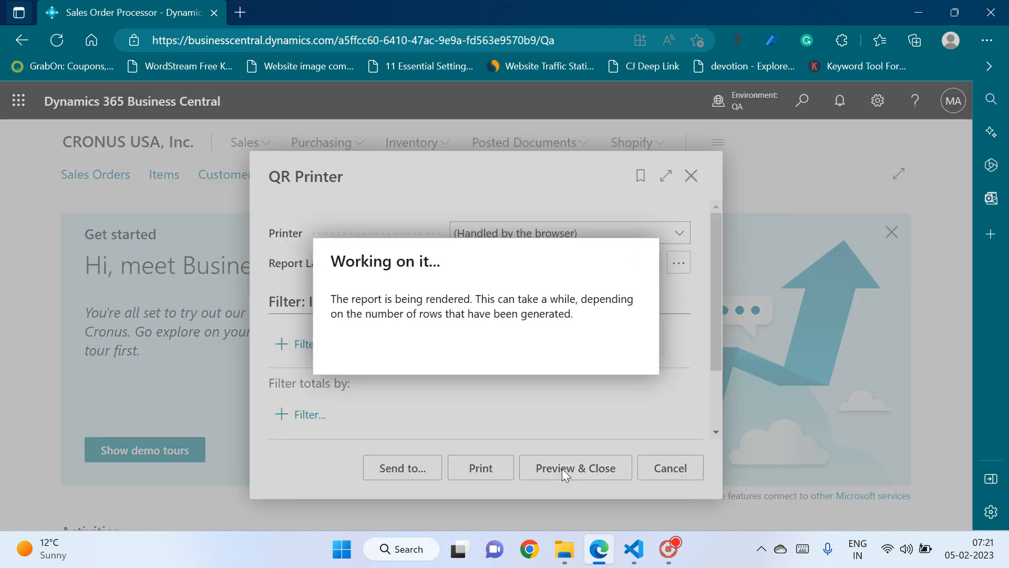
left_click(574, 467)
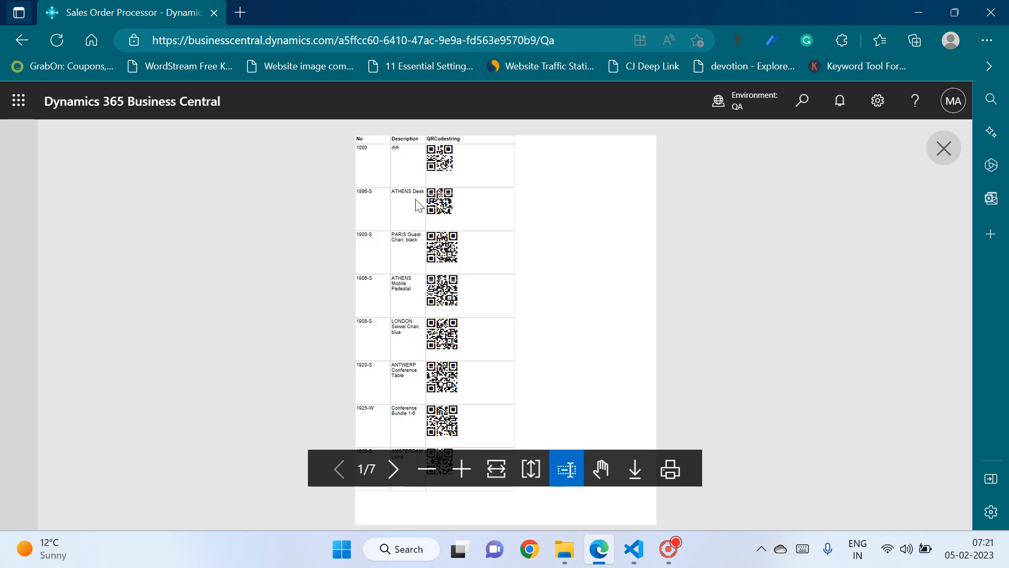
mouse_move(402, 255)
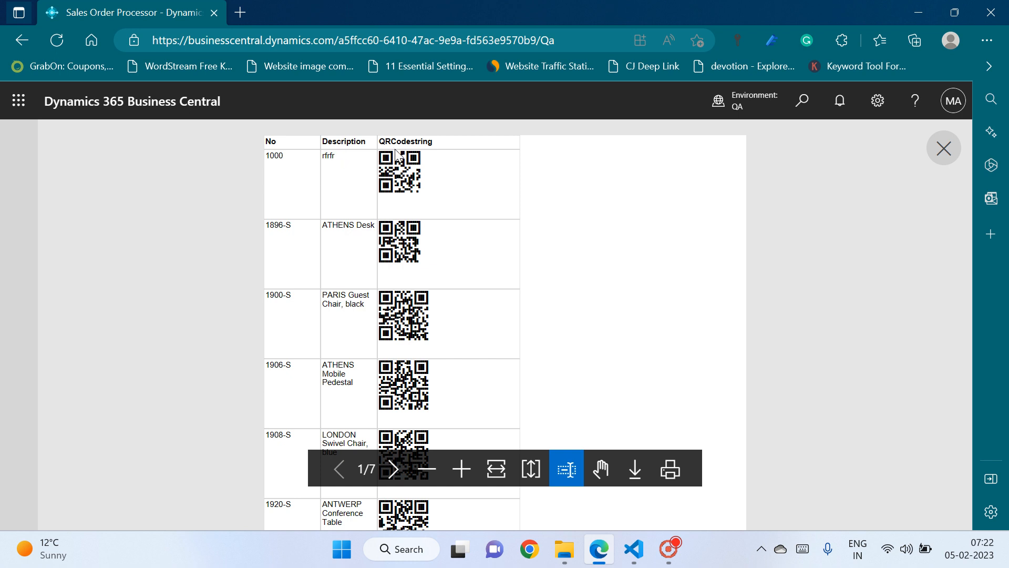
mouse_move(399, 157)
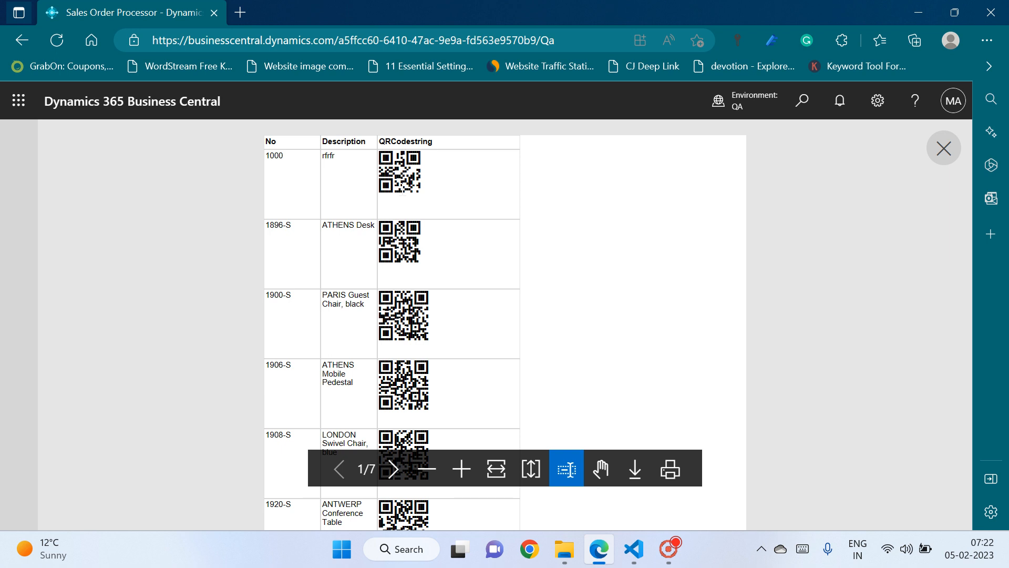
mouse_move(446, 287)
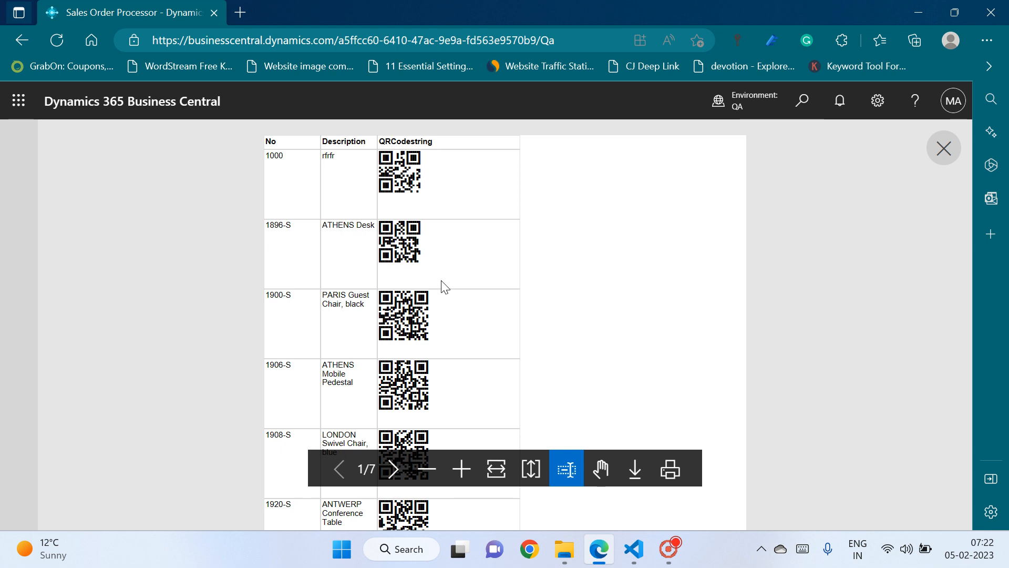
mouse_move(428, 296)
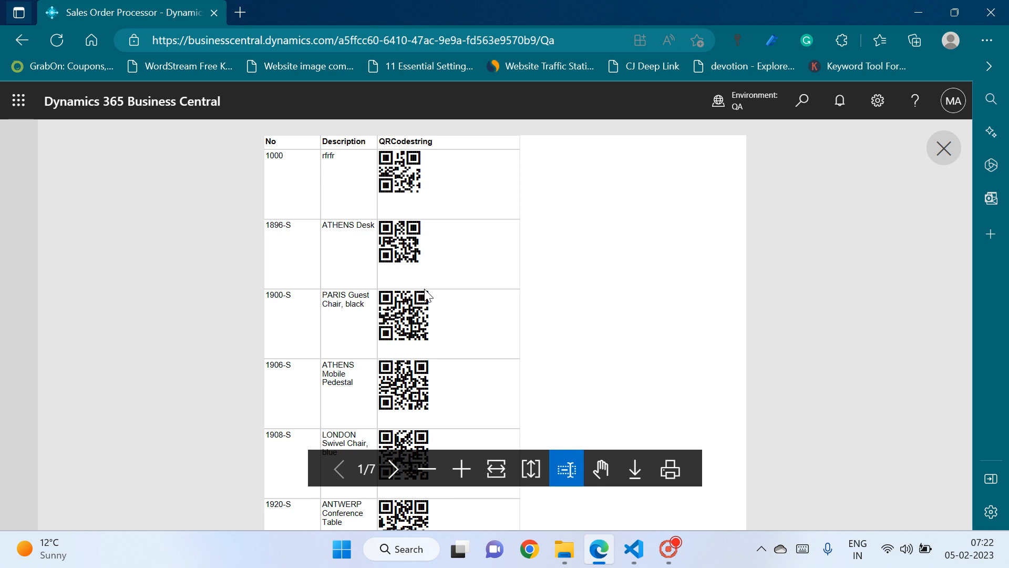
mouse_move(430, 279)
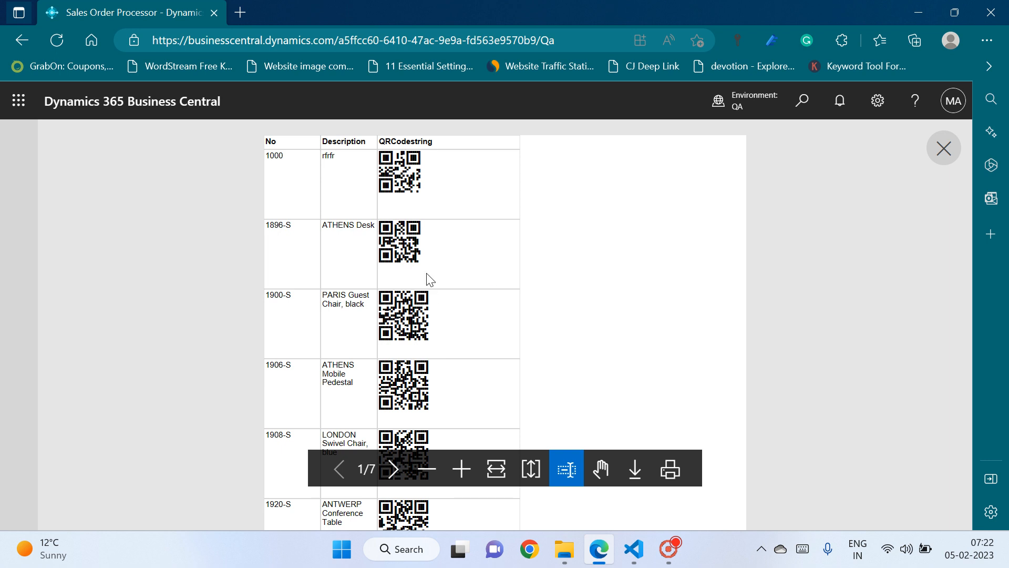
mouse_move(516, 333)
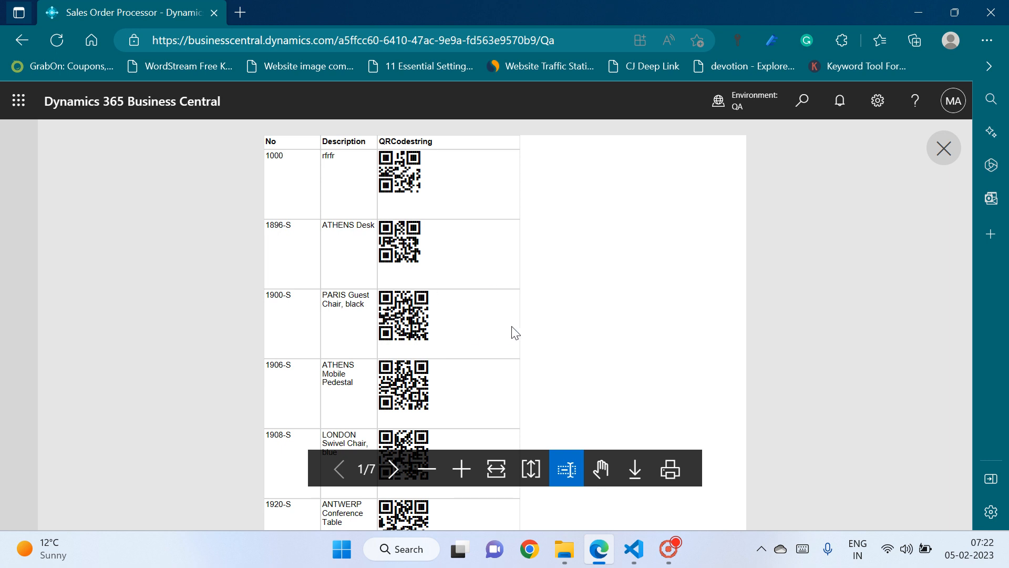
mouse_move(419, 283)
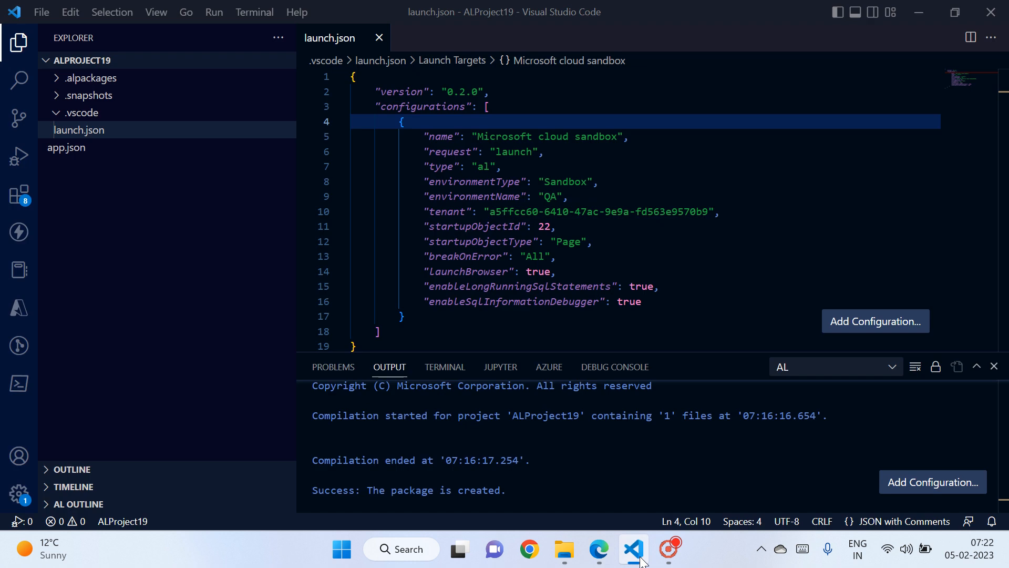
- Create a new file named QRPrinter.al from the Explorer's New File icon
left_click(79, 130)
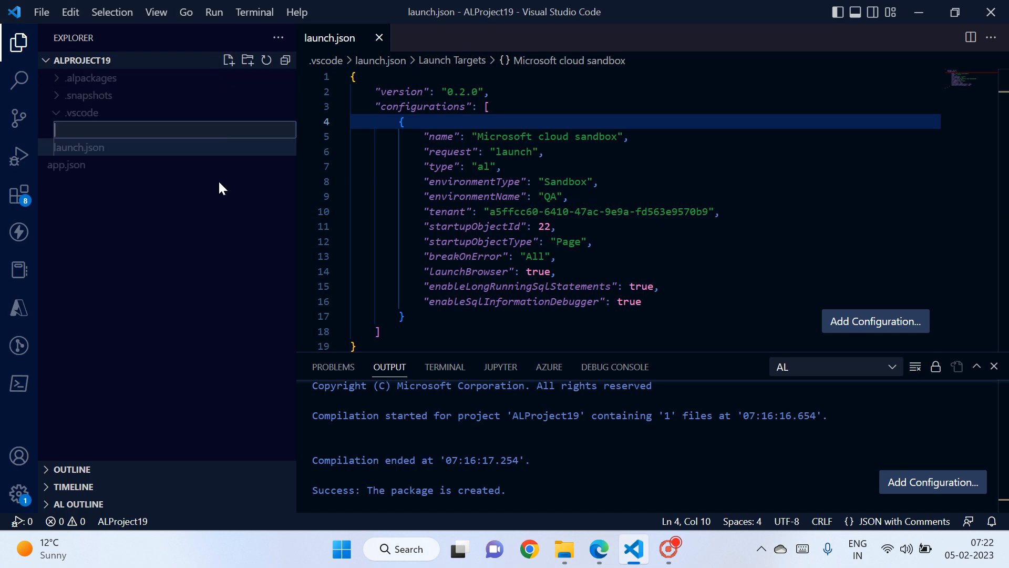
type("QR")
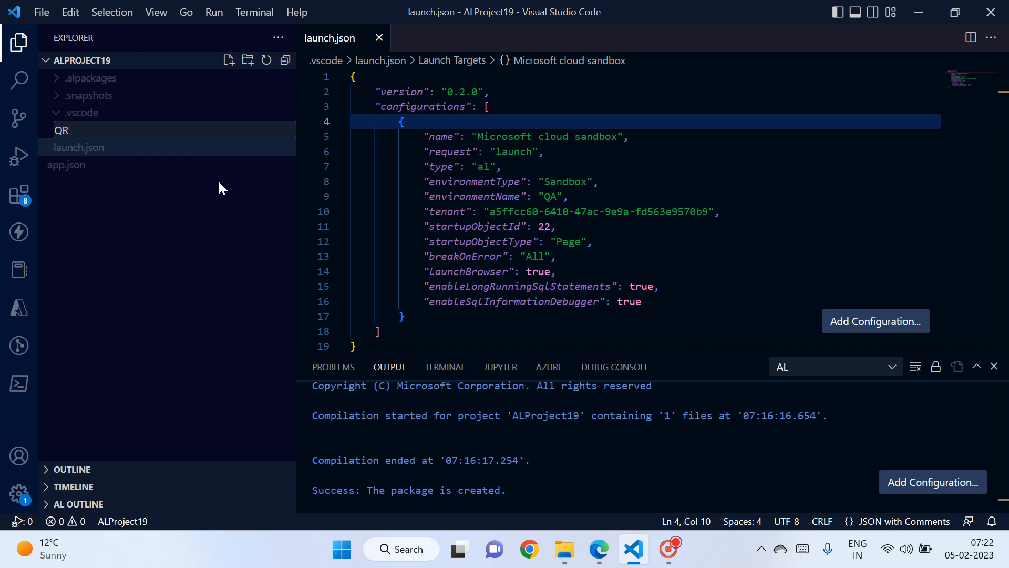
type("Printer.al")
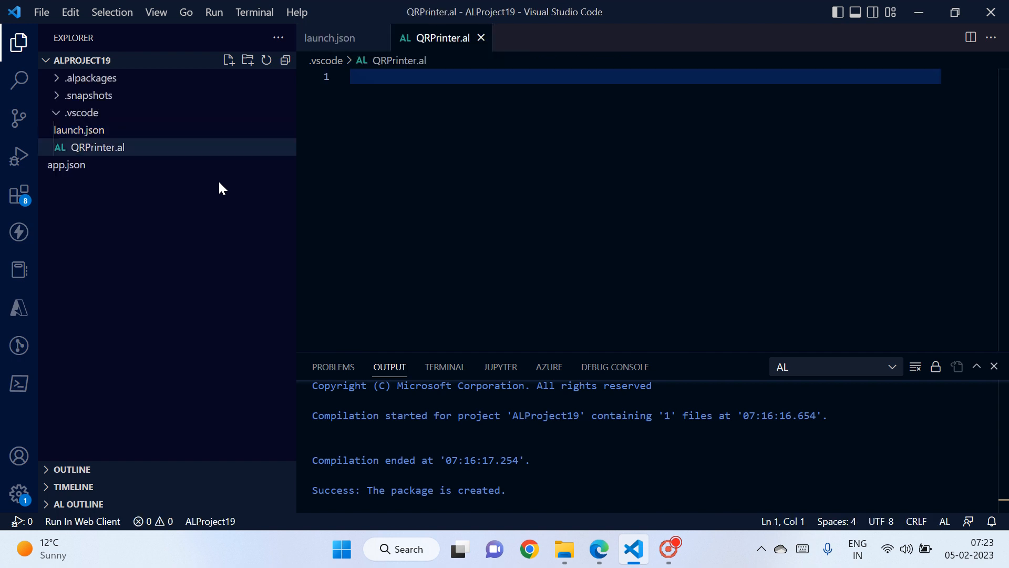
- Insert the report skeleton with the 'trpo' snippet and name it "QR Printer"
type("trpo")
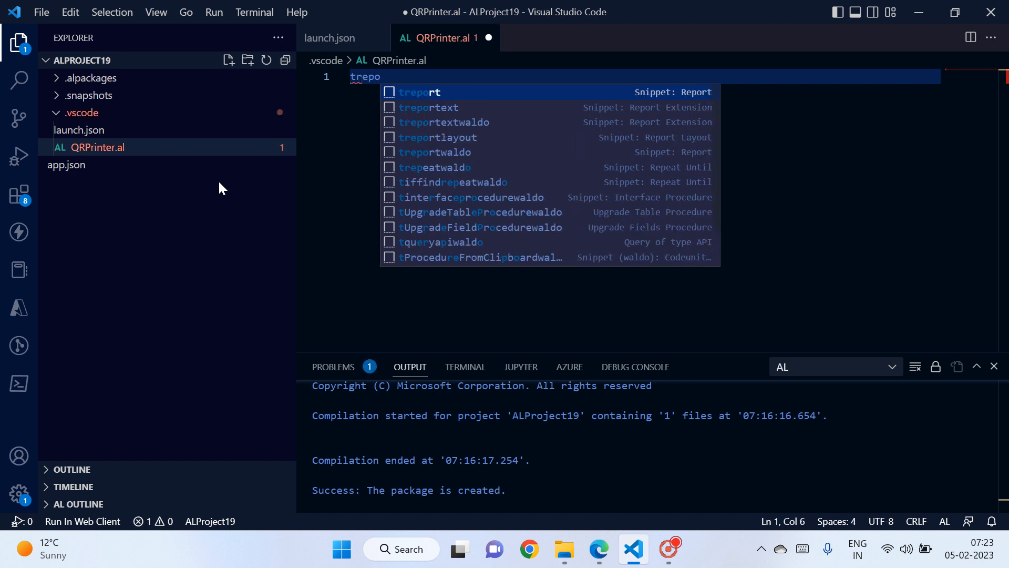
left_click(418, 92)
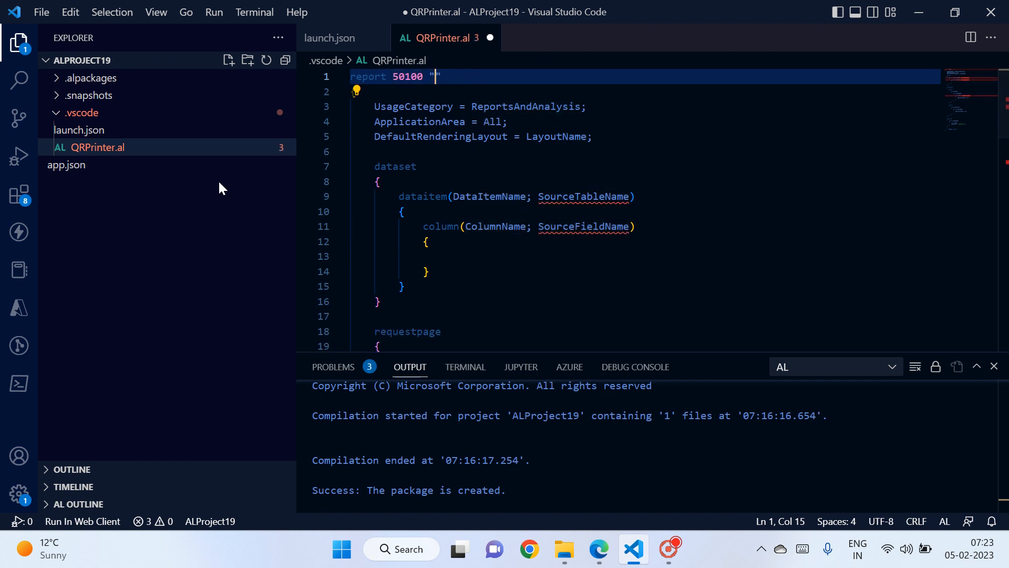
type("QR Printer")
left_click(645, 136)
type("Defa")
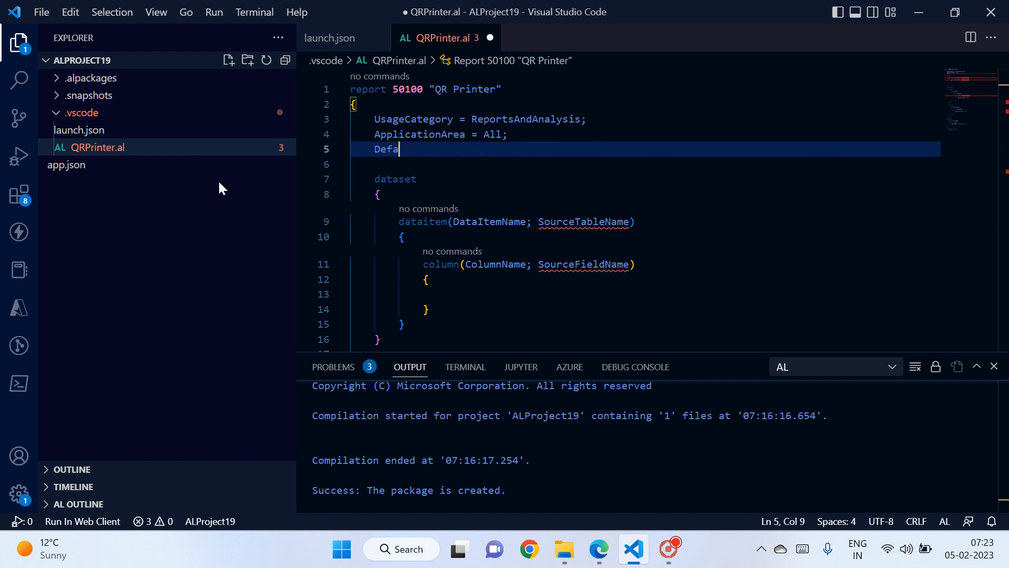
- Set DefaultLayout = RDLC and RDLCLayout = 'QR Printer.rdl' in the report header
type("def")
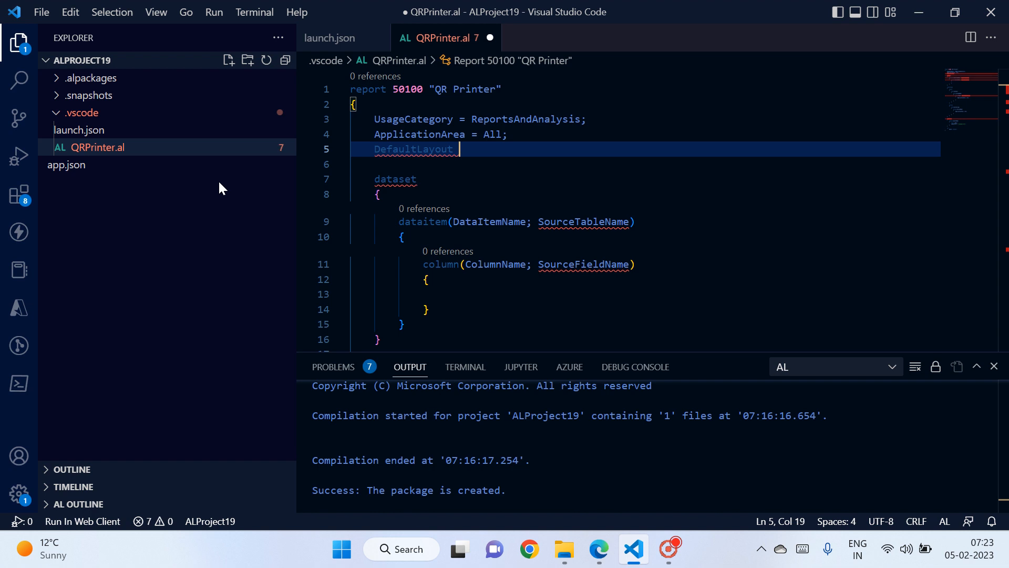
type("= rd")
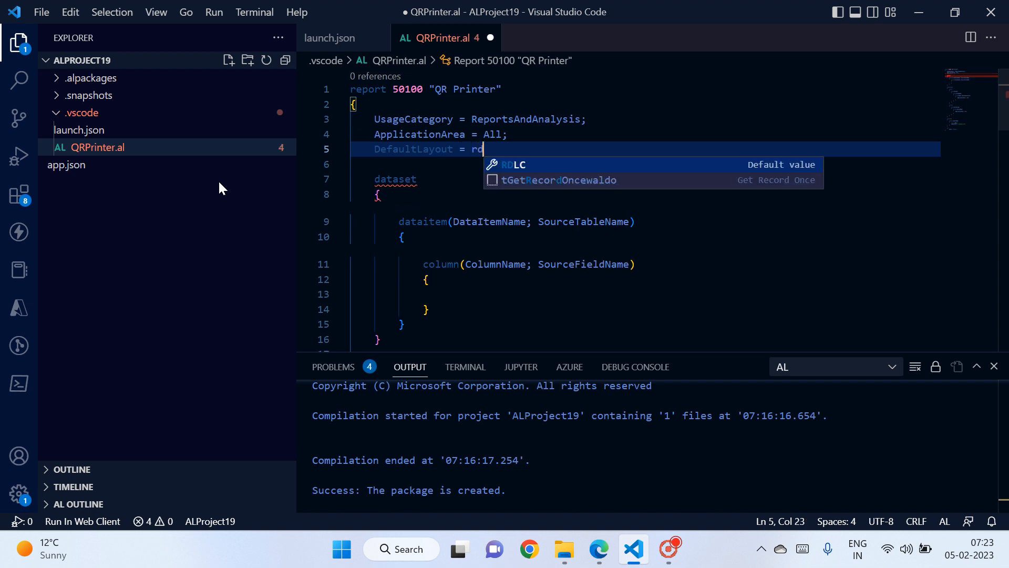
type("RDLC;")
left_click(646, 164)
type("RDLCLayout =")
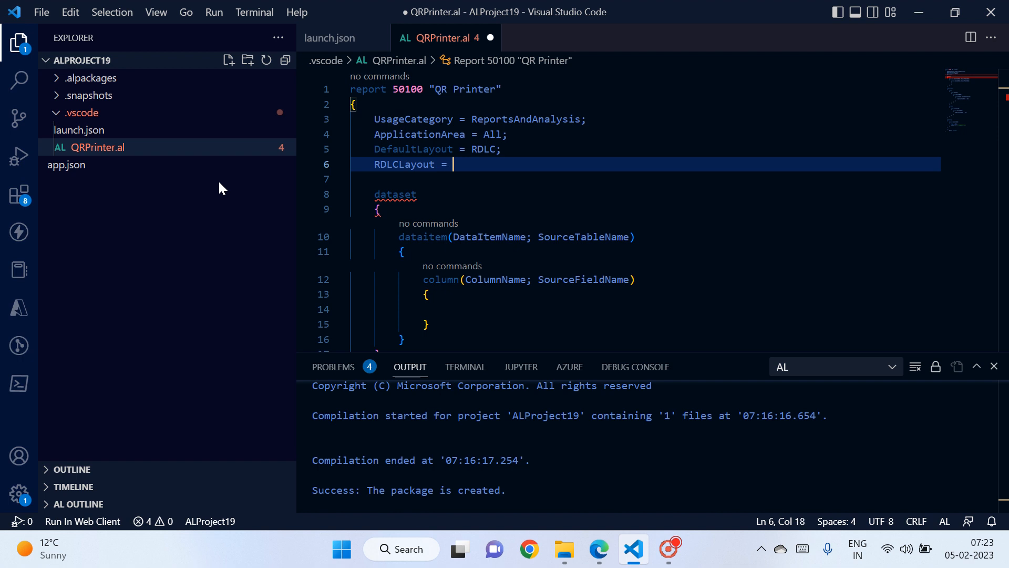
type("'QR'")
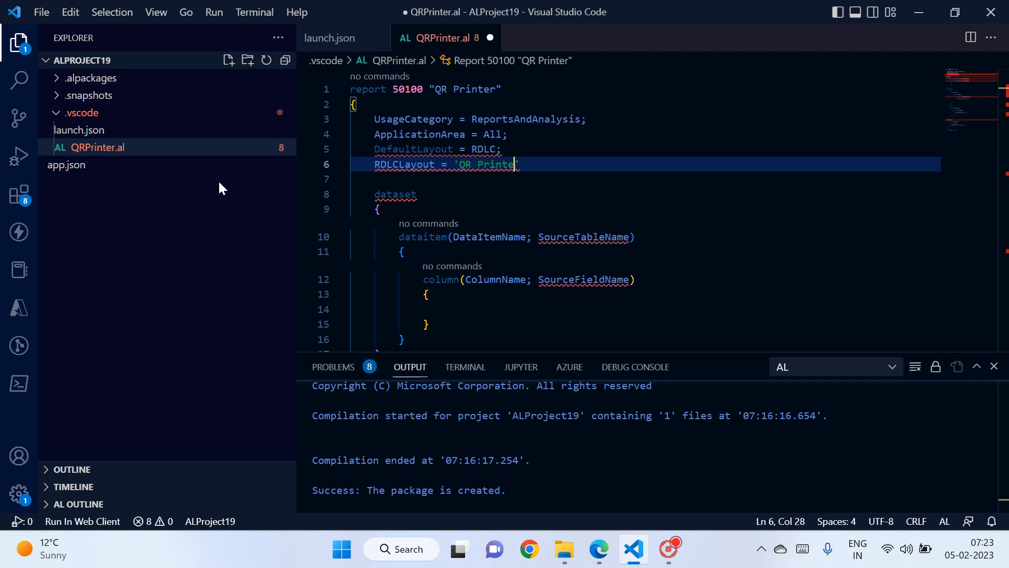
type(".rdl")
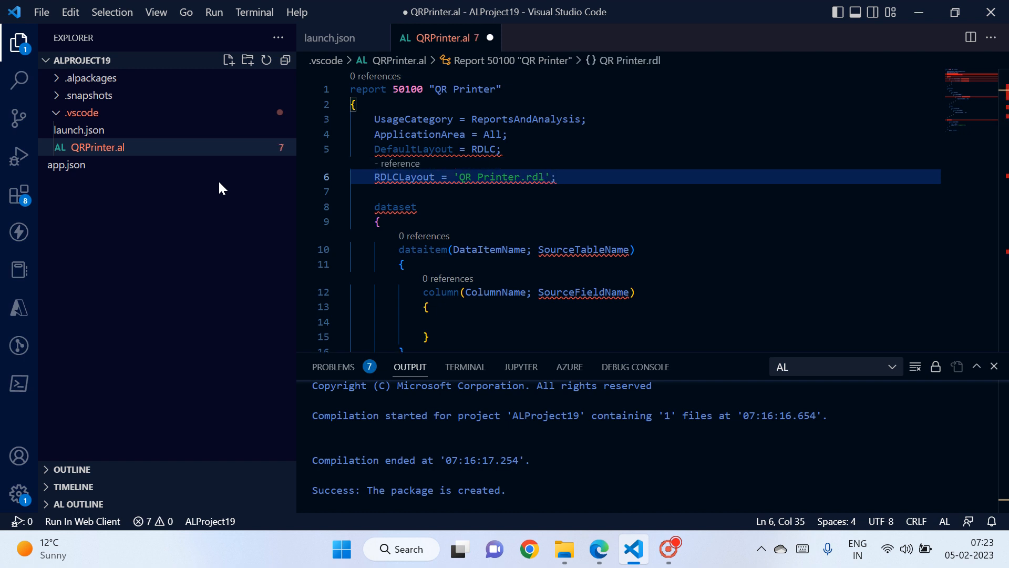
- Delete the template requestpage and rendering blocks from QRPrinter.al
scroll("down", 3)
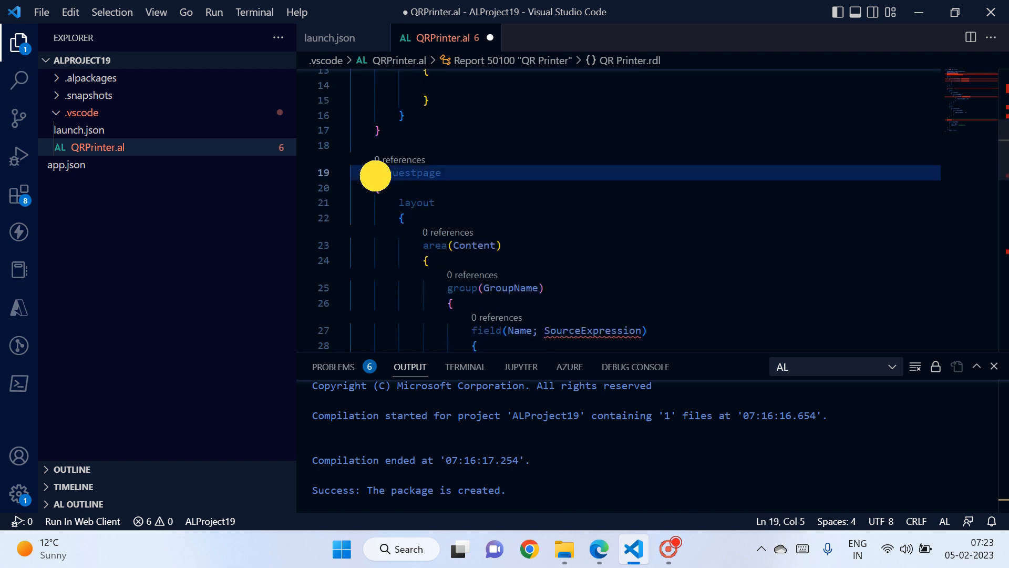
left_click_drag(377, 172, 472, 345)
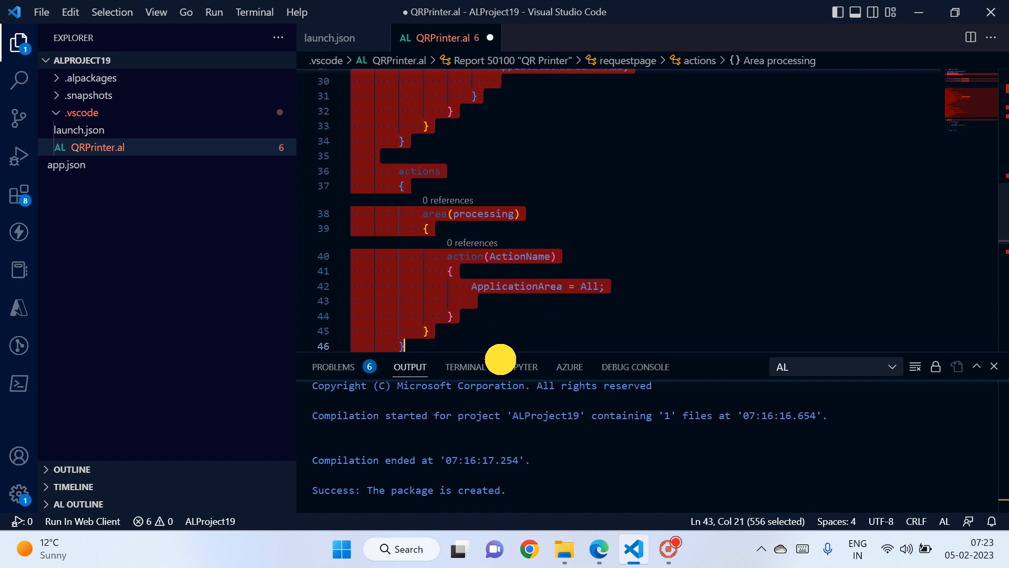
scroll("down", 3)
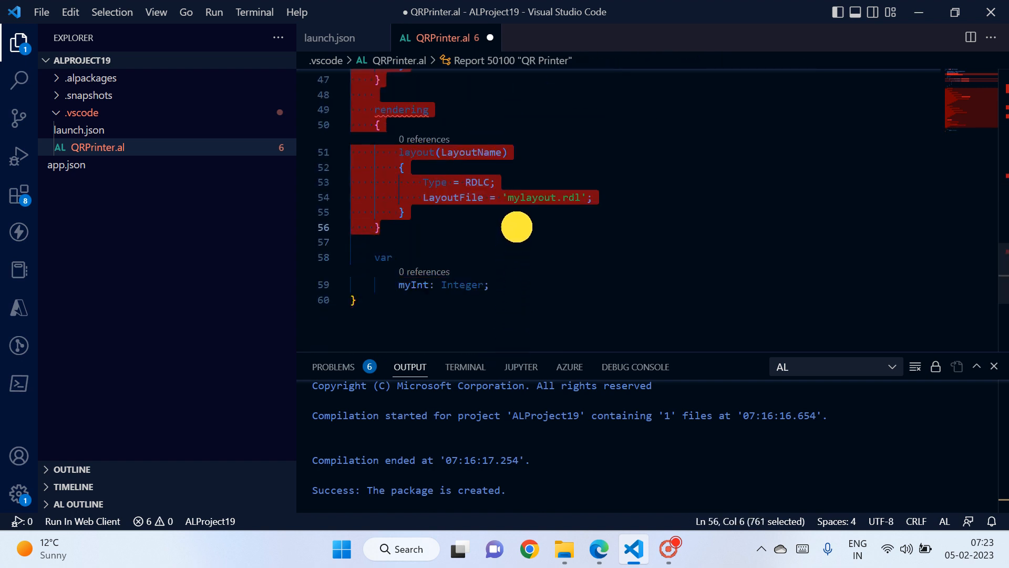
mouse_move(516, 226)
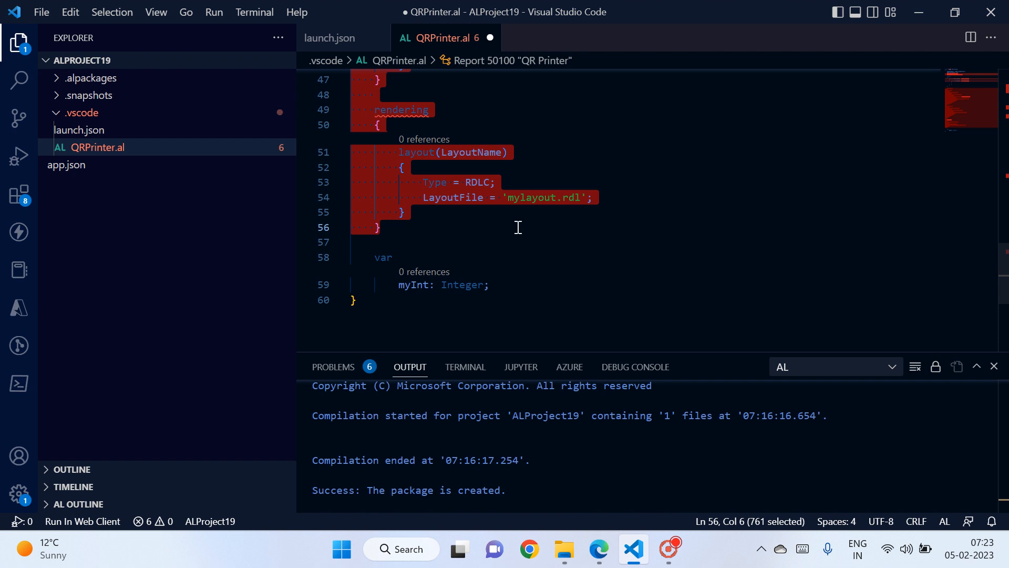
key("Delete")
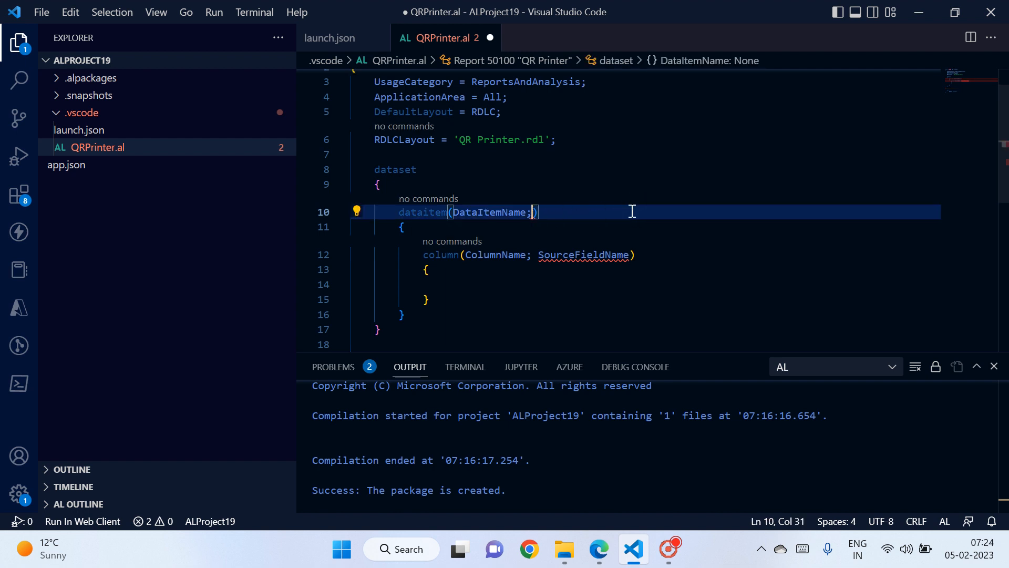
- Change the dataitem to (Item;Item) with "No." as the first column's source
key("Backspace")
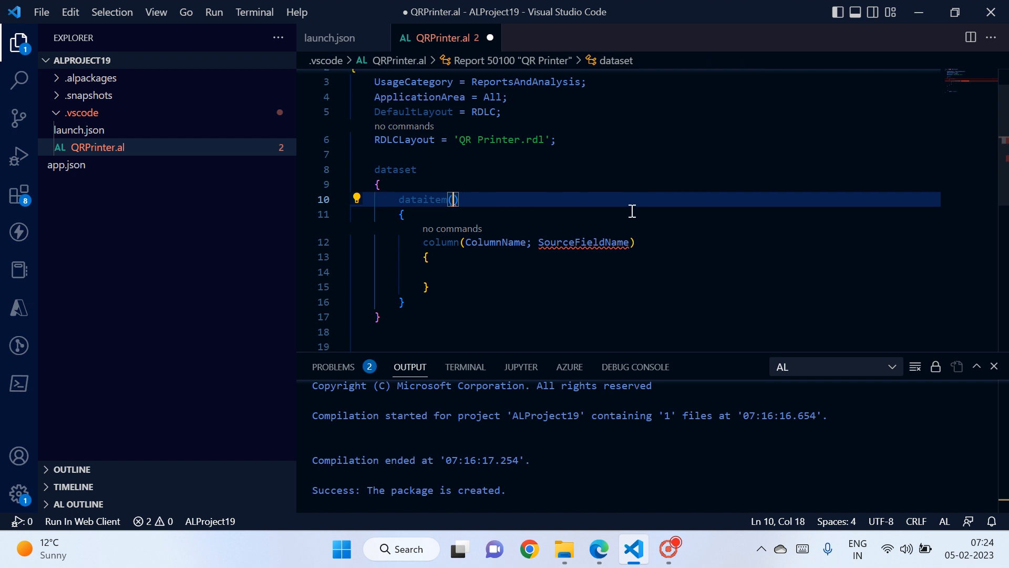
type("Item;Item")
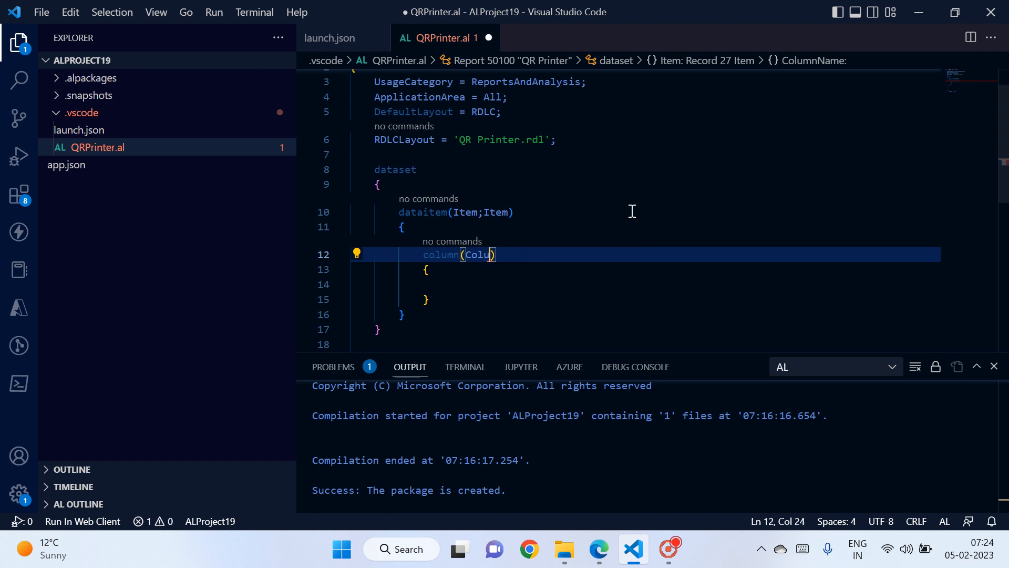
type("no")
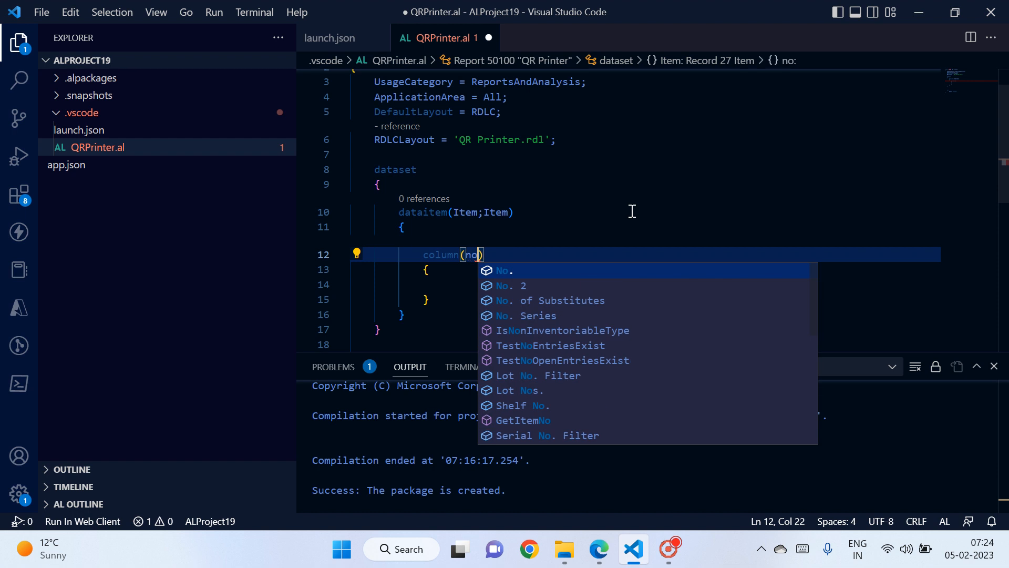
left_click(504, 269)
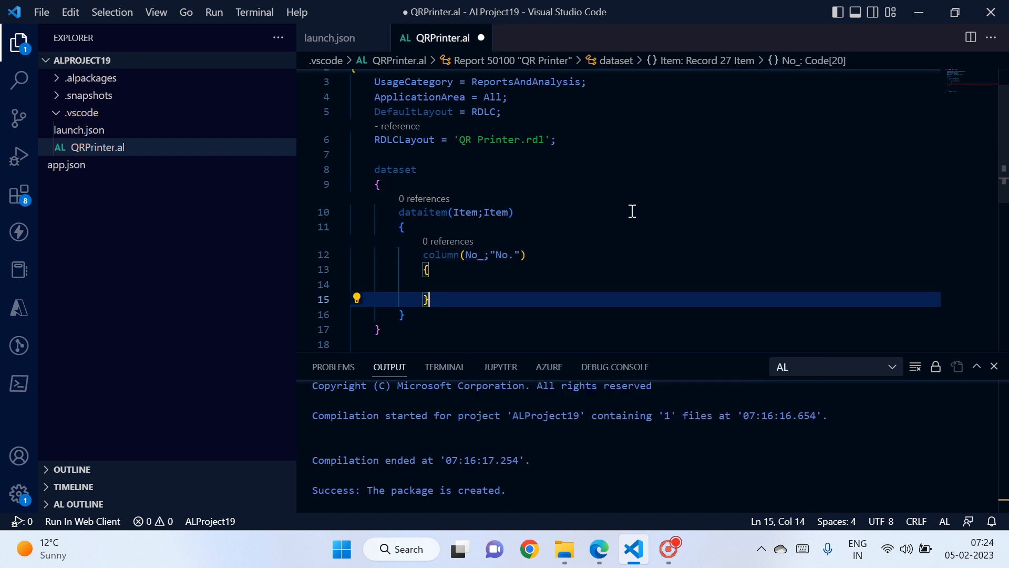
- Add column(Description;Description){} and begin a third column
type("column(Description;Description")
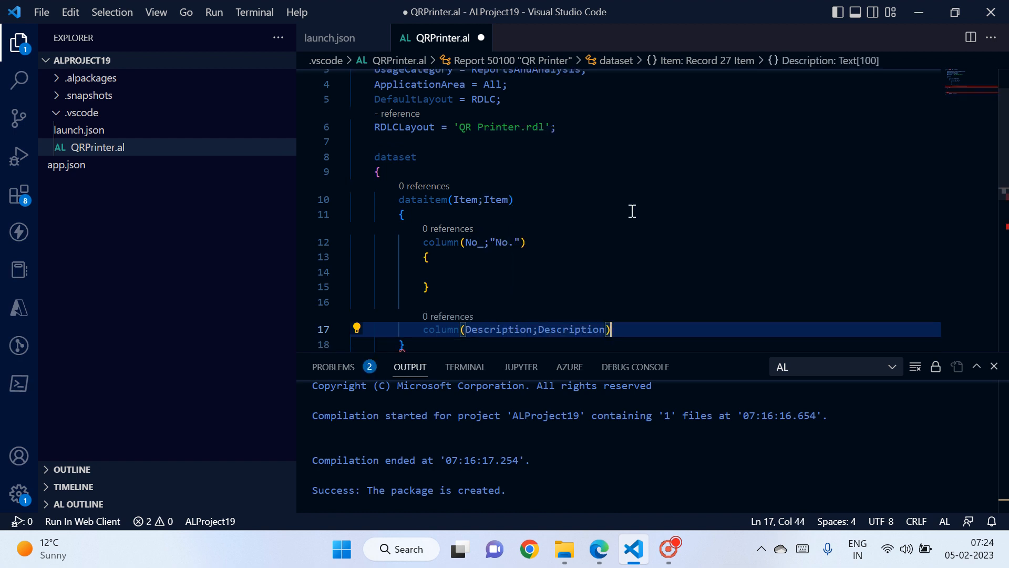
type("{}")
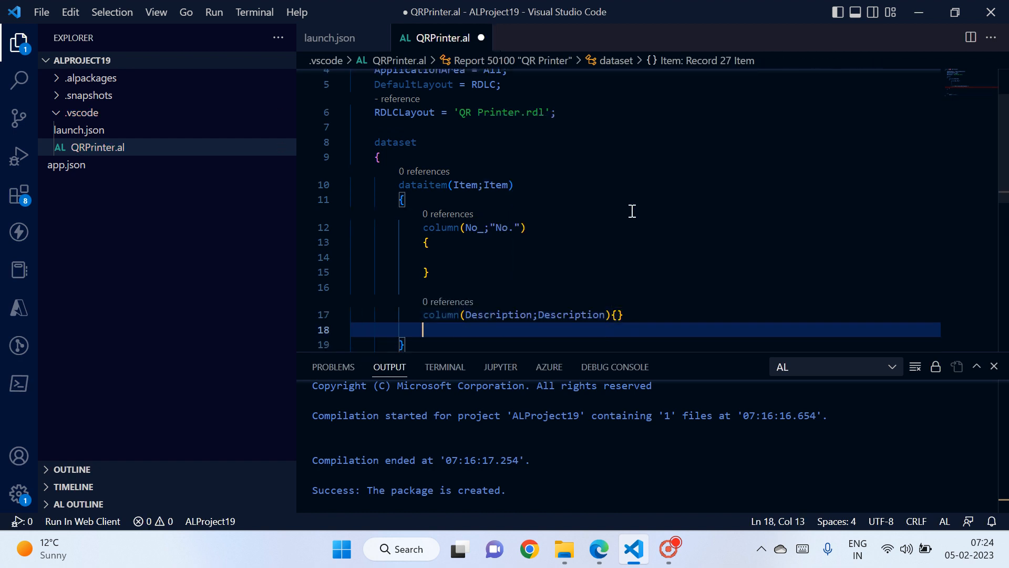
type("column")
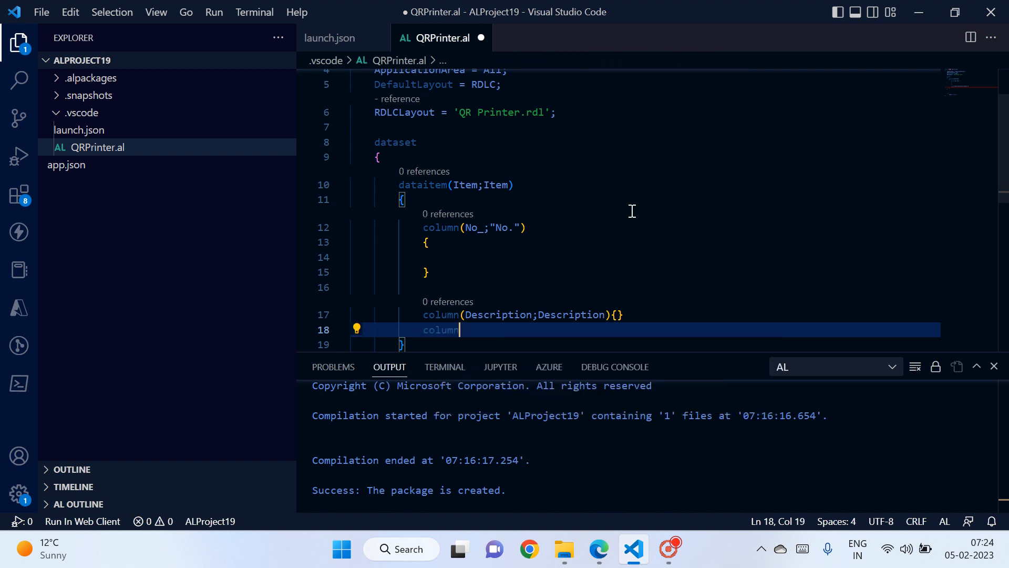
type("(enc")
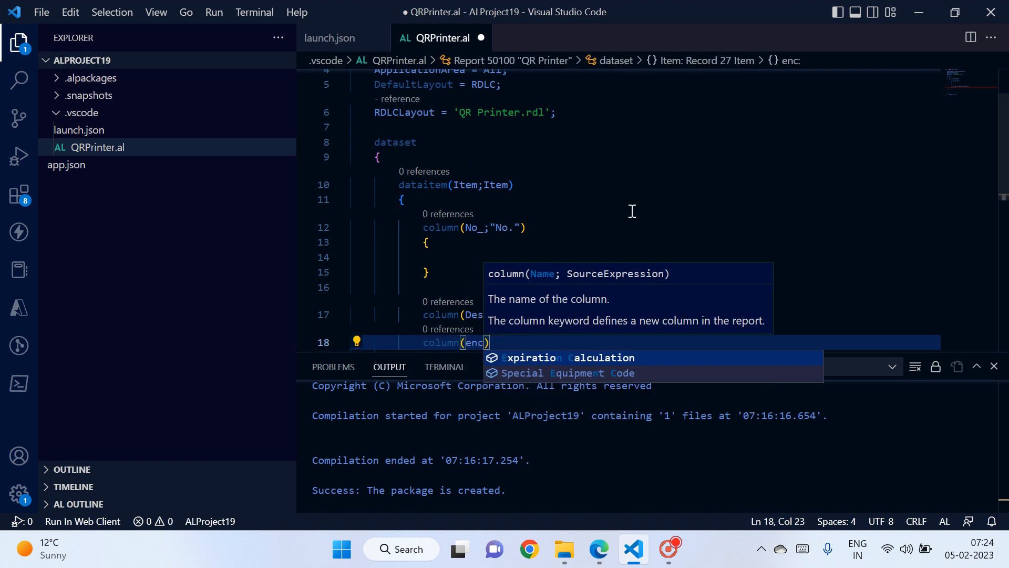
key("Backspace")
type("En")
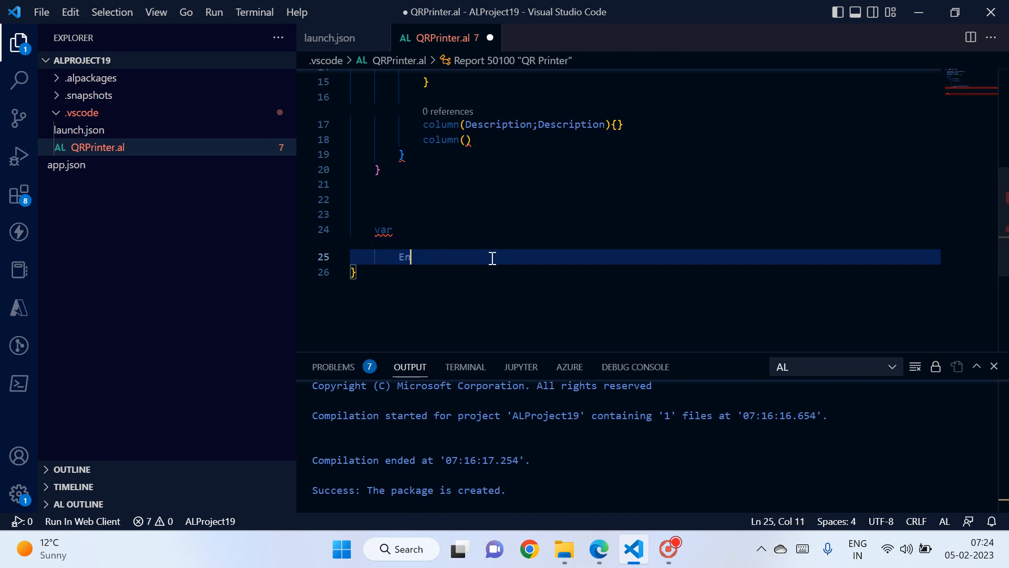
- Declare EncodeStr: Text and complete the third column as column(EncodeStr;EncodeStr){}
type("codeStr")
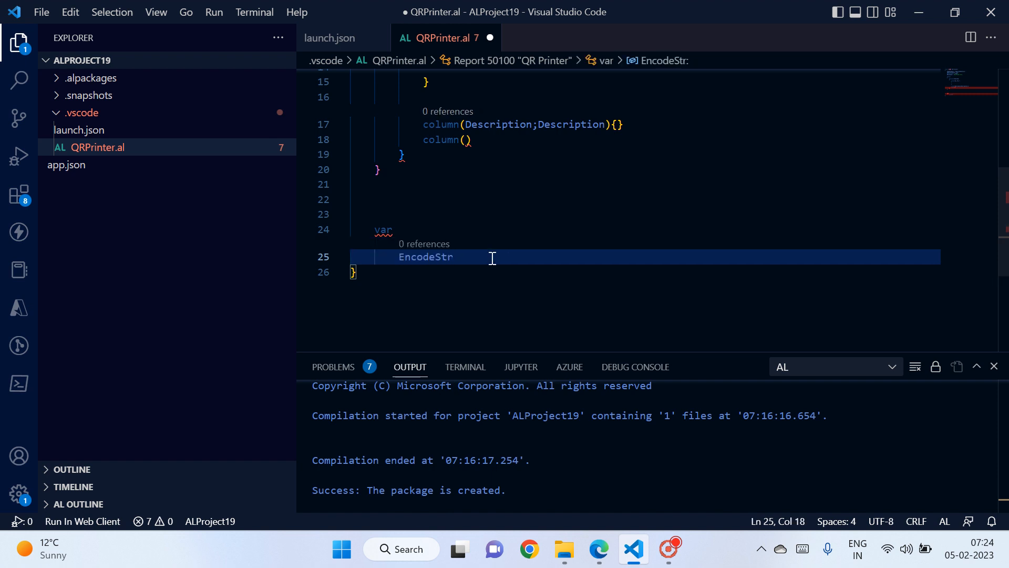
type(":text;")
left_click(645, 139)
type("EncodeStr;EncodeStr")
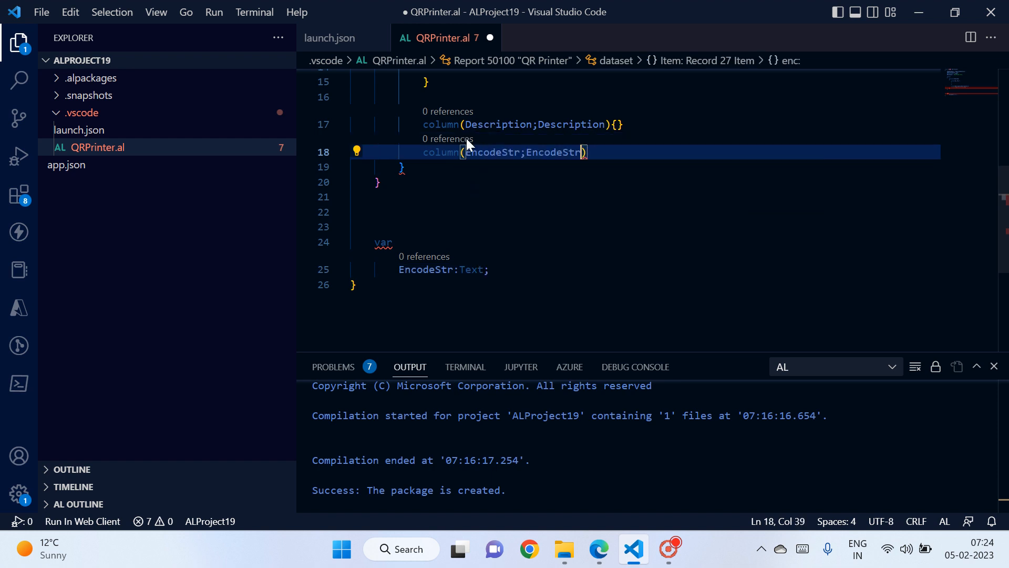
type("{}")
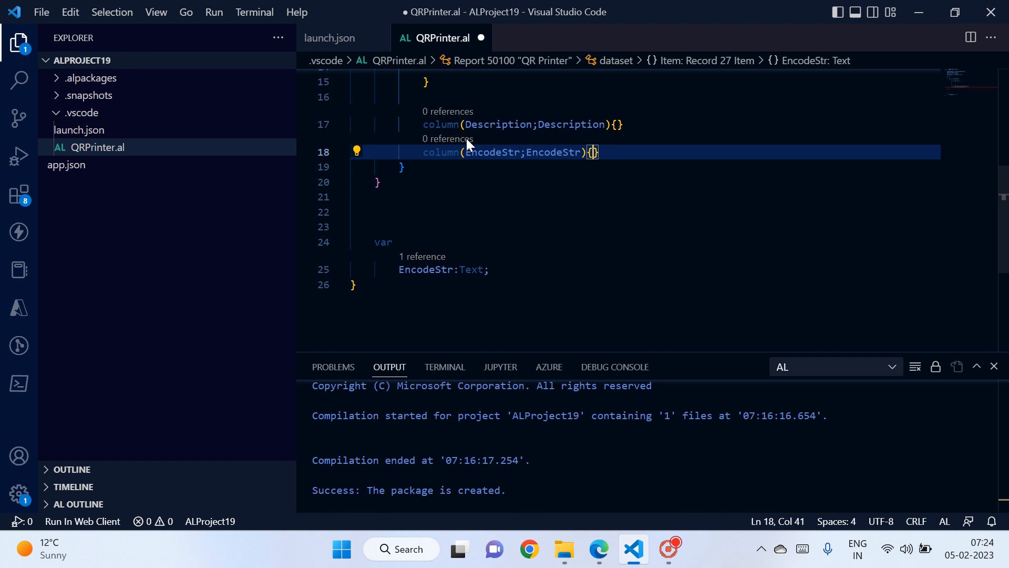
scroll("up", 3)
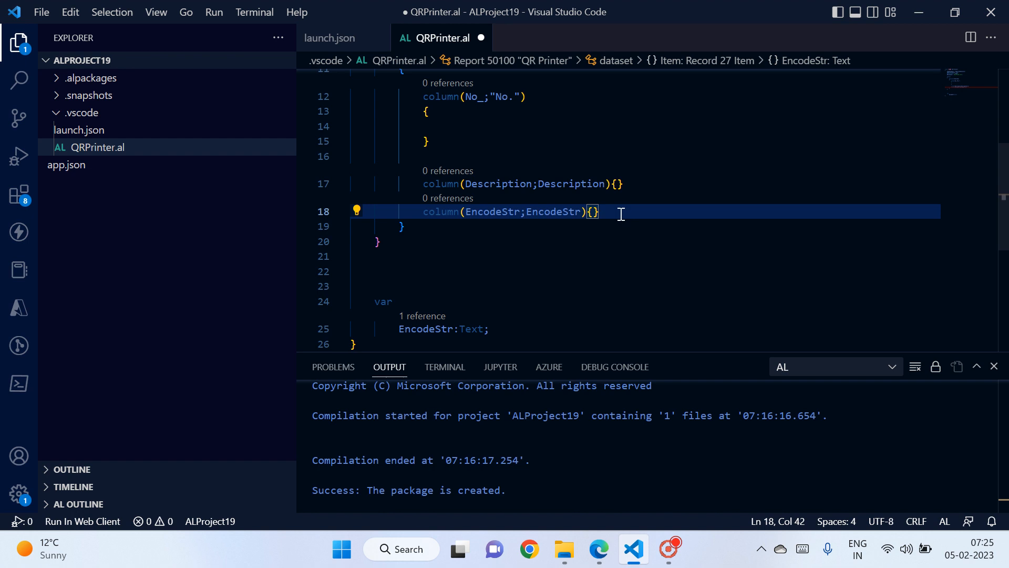
- Add an OnAfterGetRecord trigger to the Item dataitem with begin/end and a var line
type("trigger on")
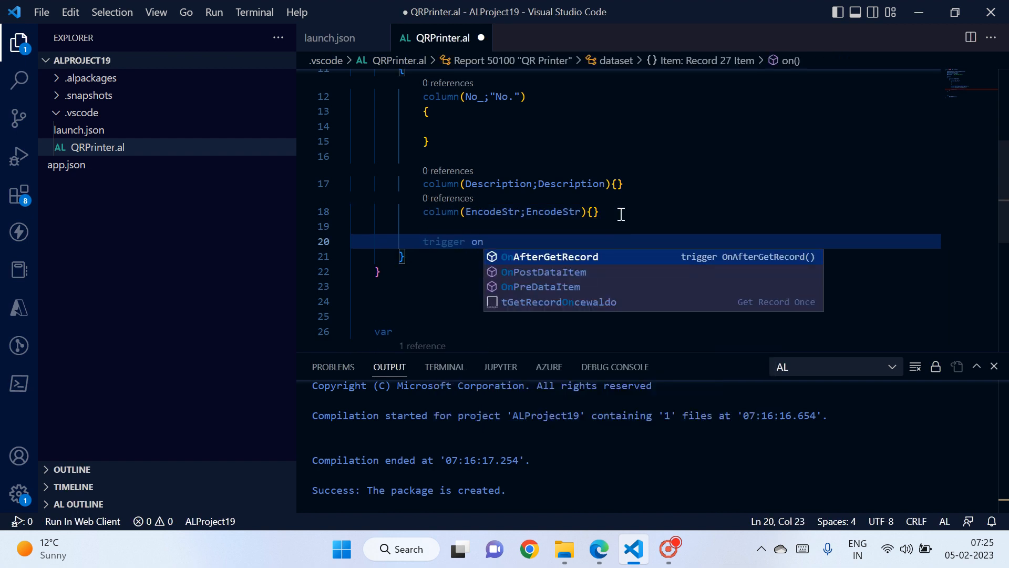
left_click(554, 255)
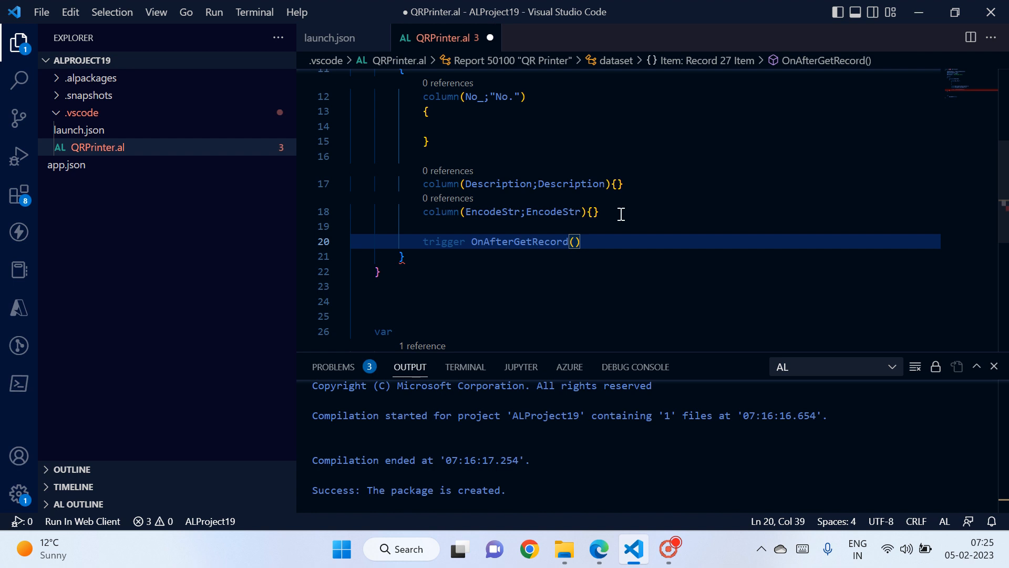
key("enter")
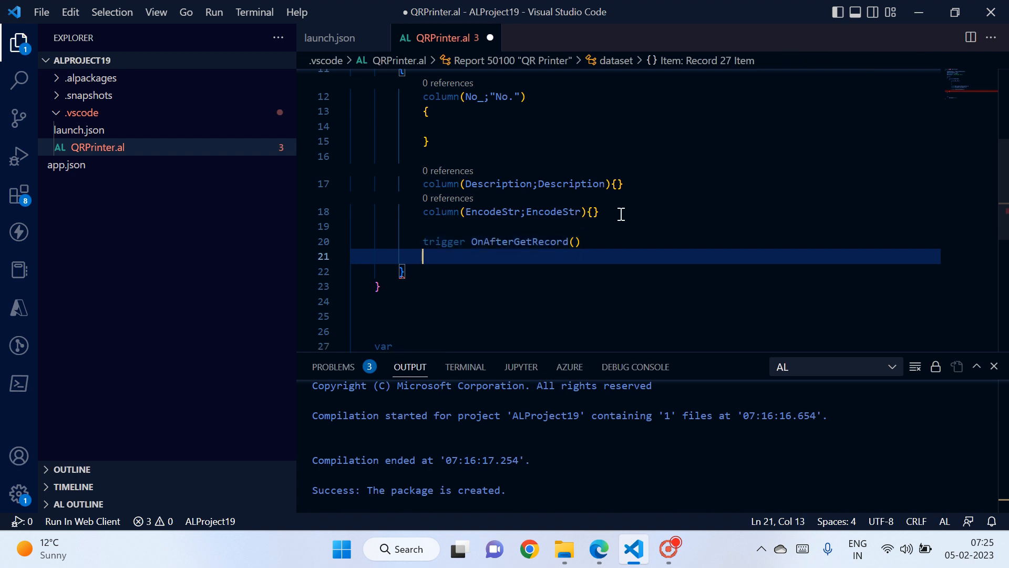
type("begin")
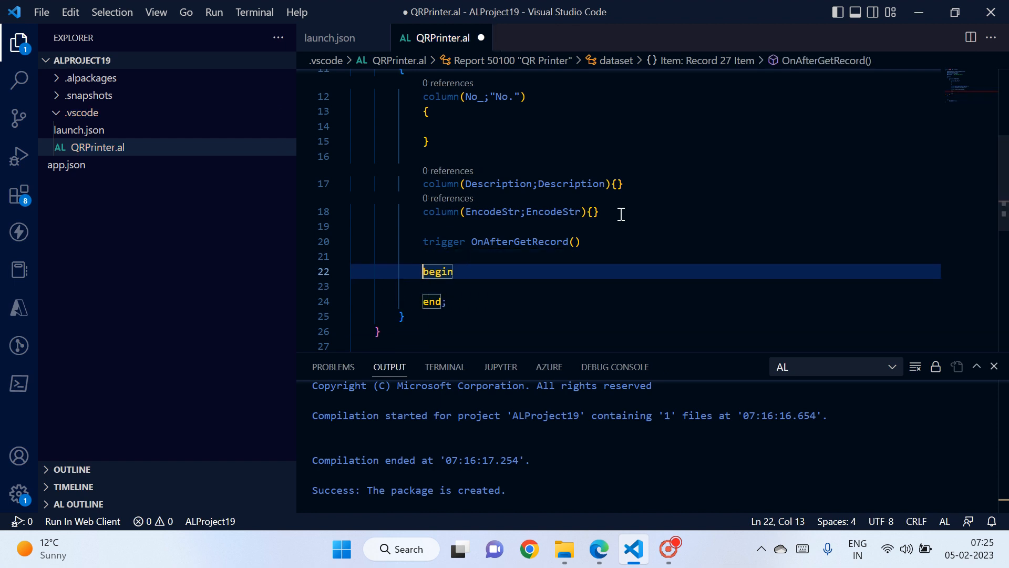
type("var")
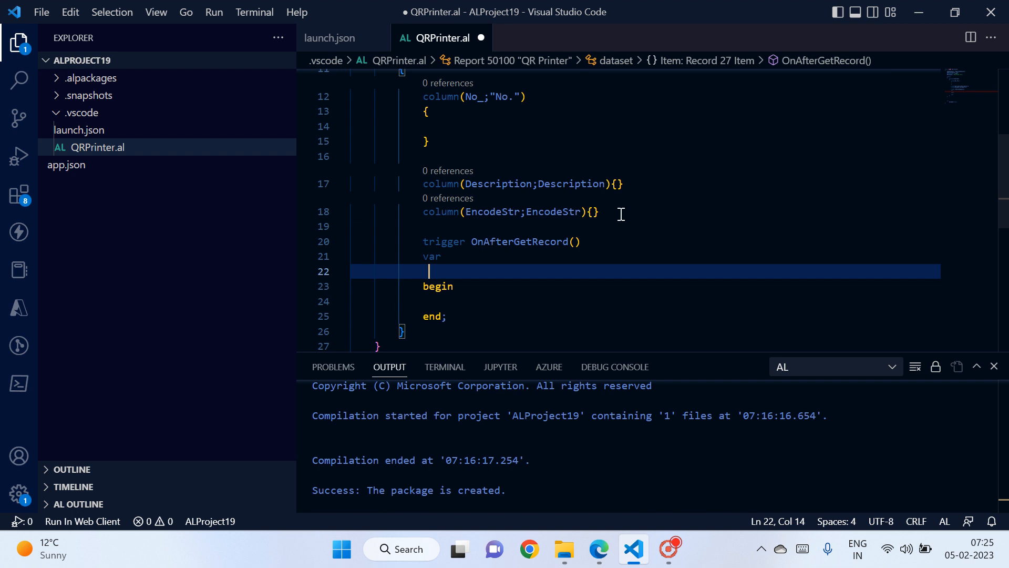
- Declare BarcodeSym as Enum "Barcode Symbology 2D" in the trigger's var section
type("BarcodeSym")
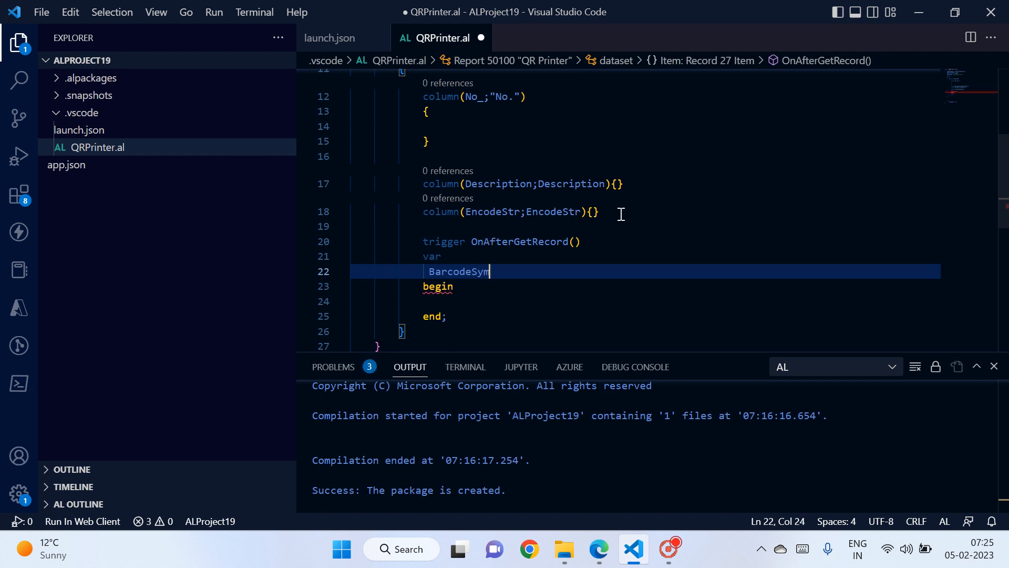
type(":")
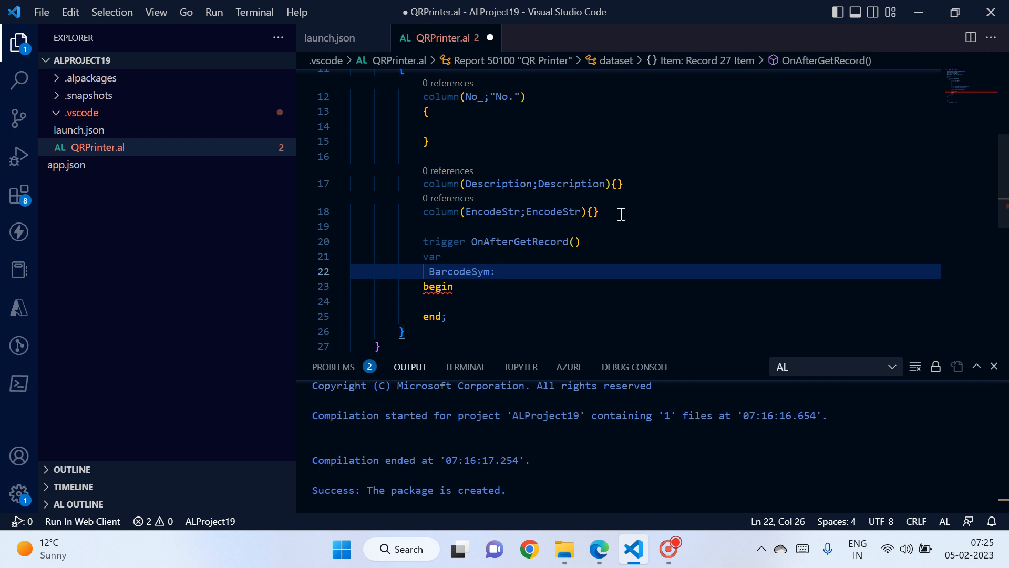
type("Enum barcode")
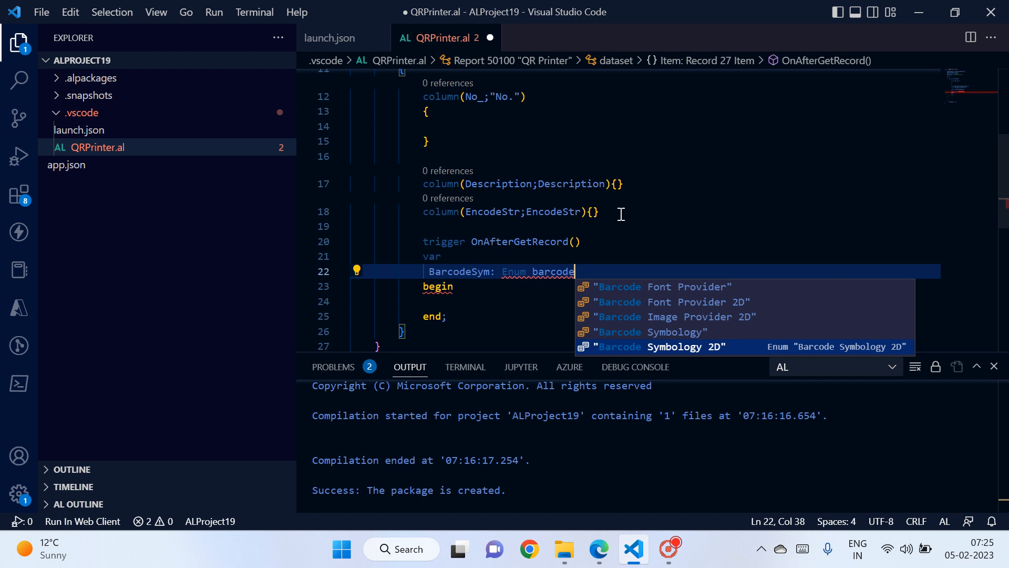
mouse_move(654, 347)
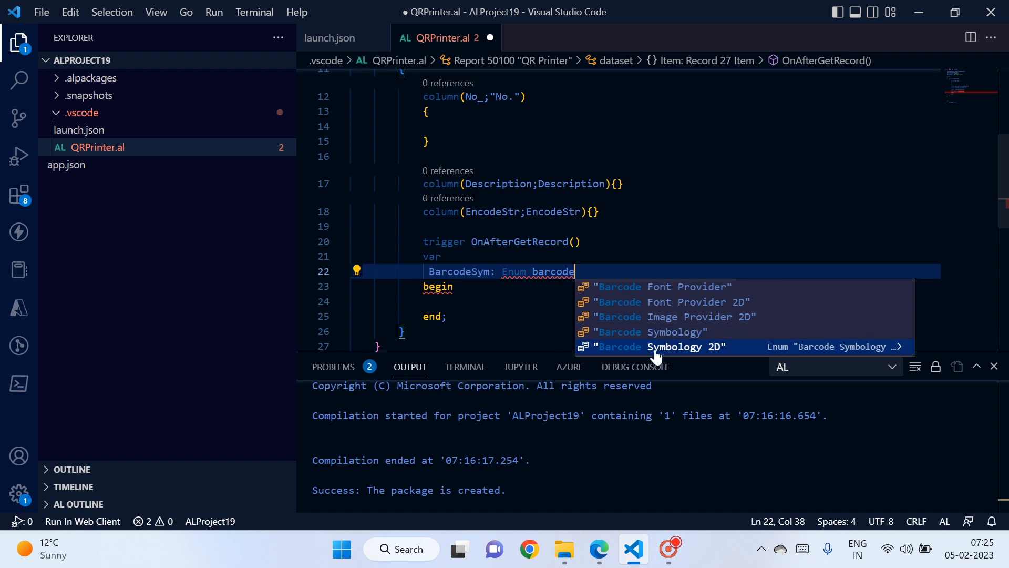
mouse_move(669, 355)
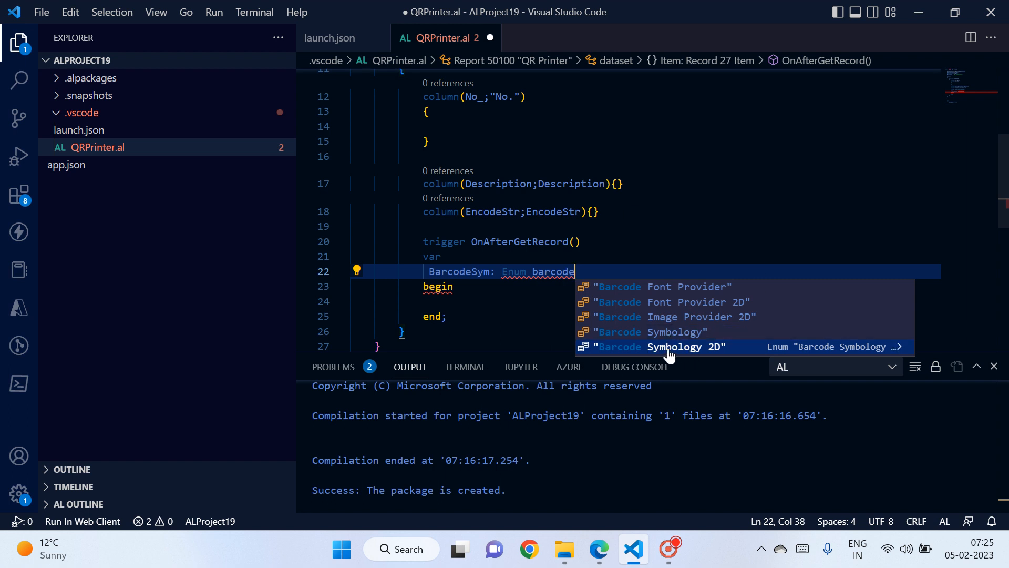
left_click(656, 347)
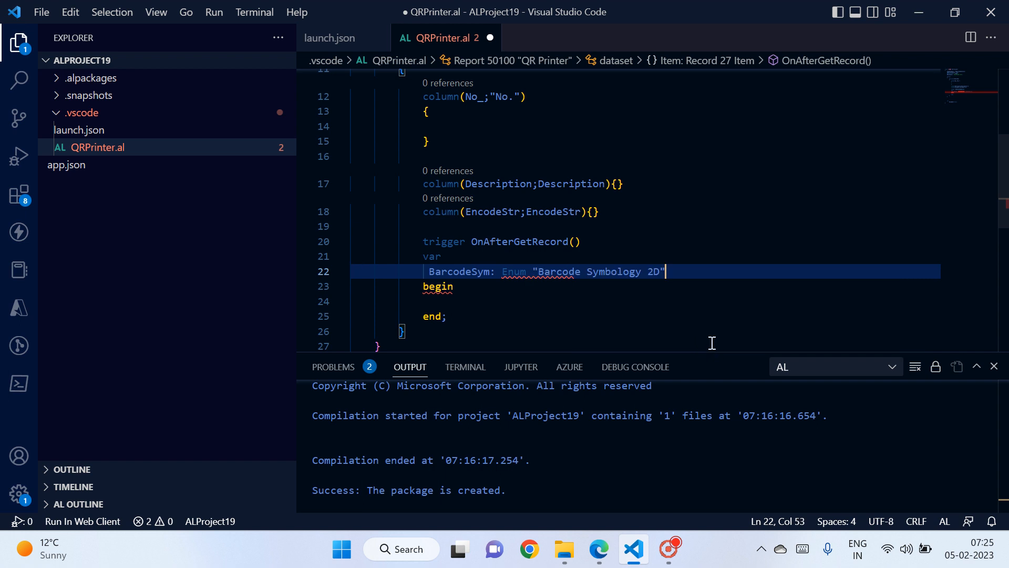
type(";")
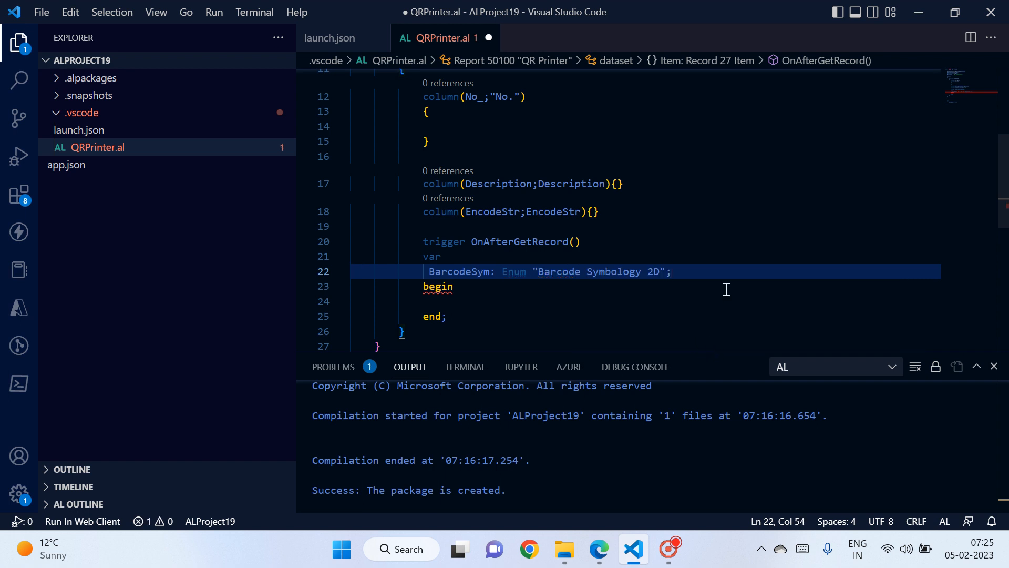
- Declare BarcodeProvider as Interface "Barcode Font Provider 2D"
type("Barcode")
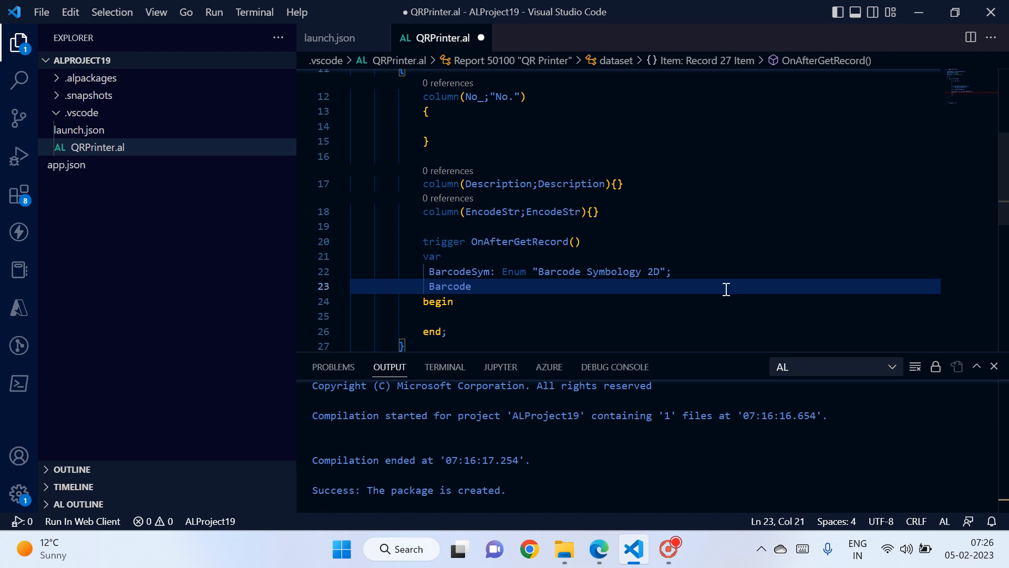
type("Provider")
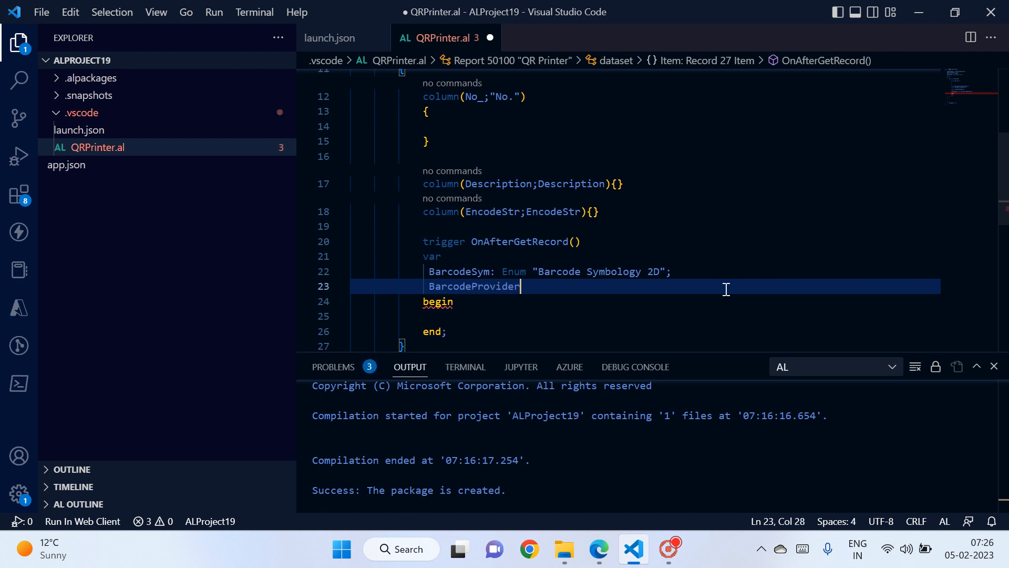
type(":interface b")
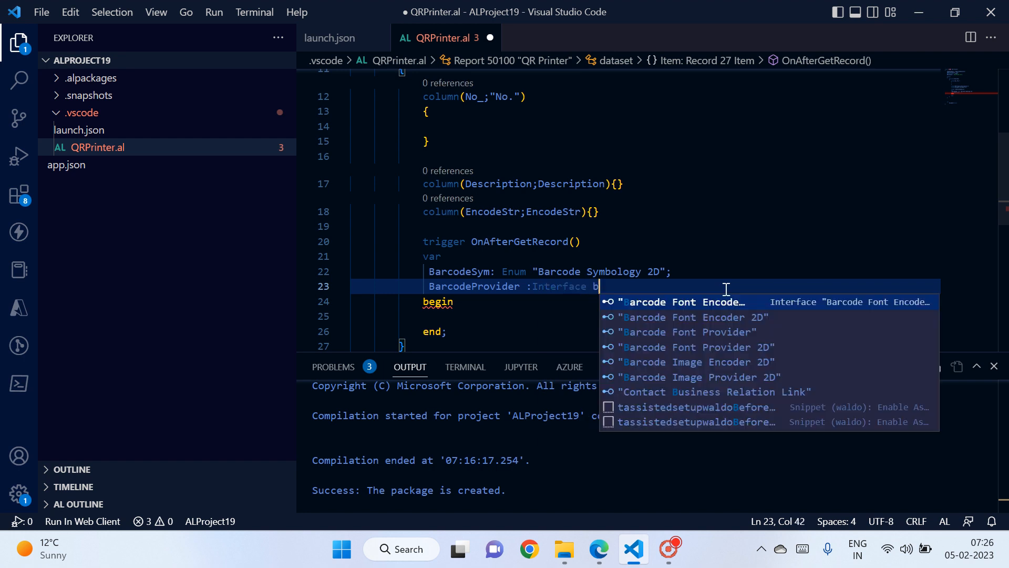
type("arcode Font Provider 2D\"")
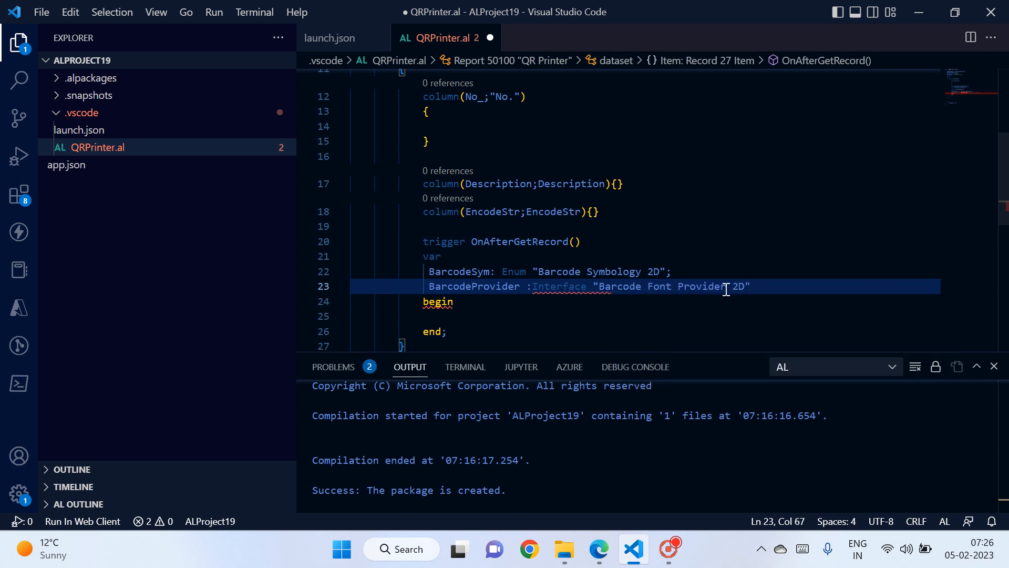
type(";")
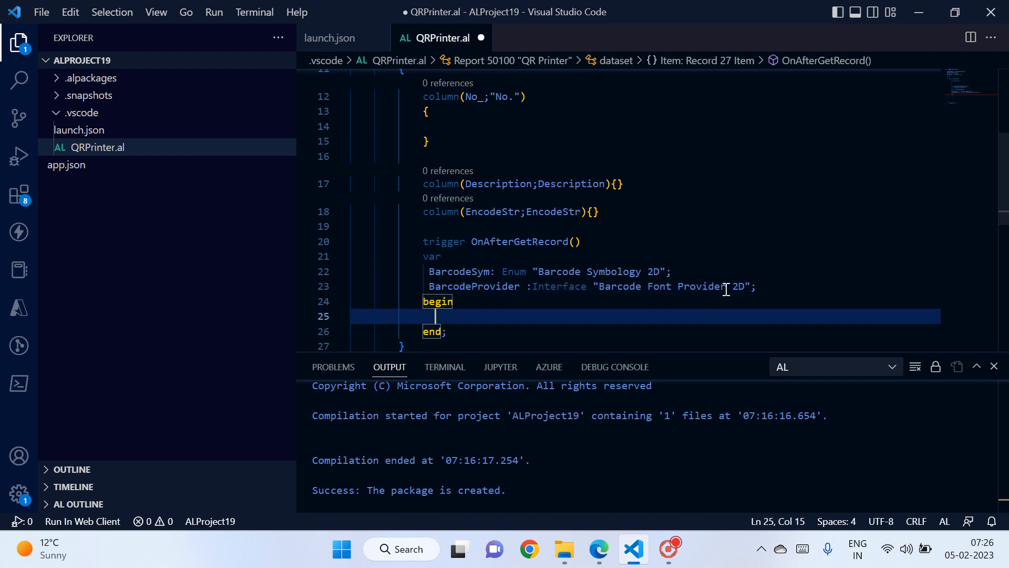
- Add the statement EncodeStr := Description; to OnAfterGetRecord
scroll("down", 3)
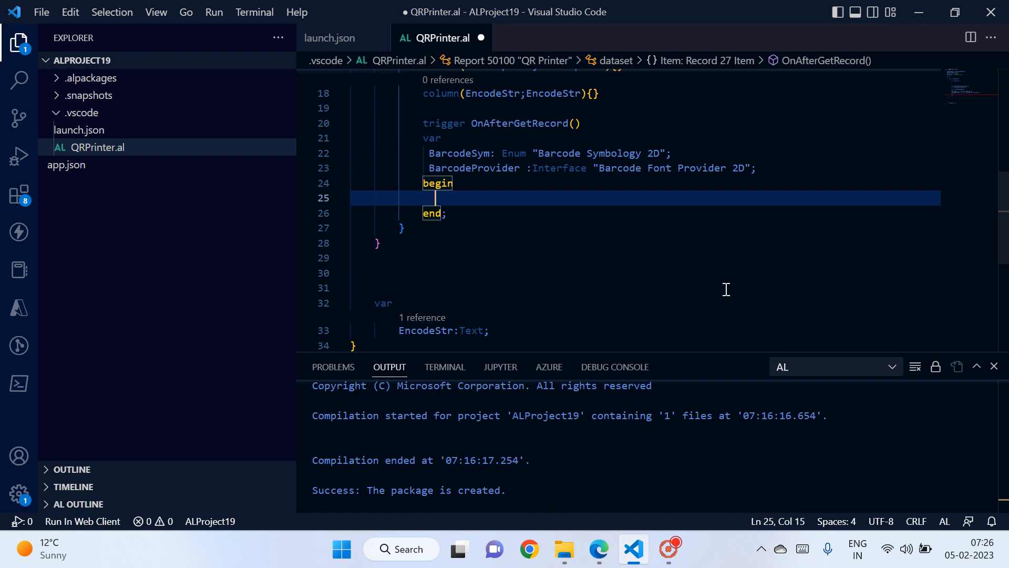
type("en")
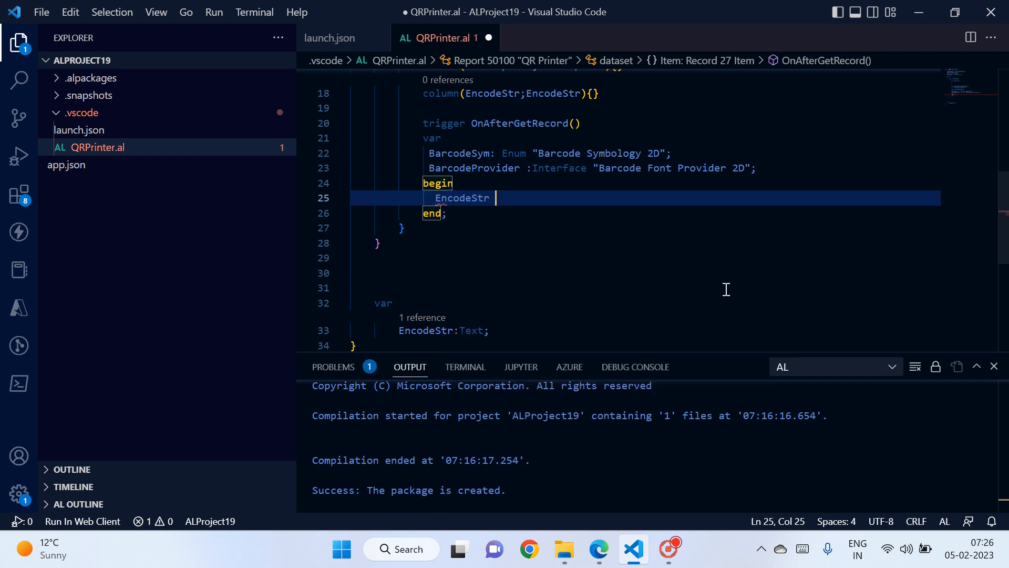
type(":=")
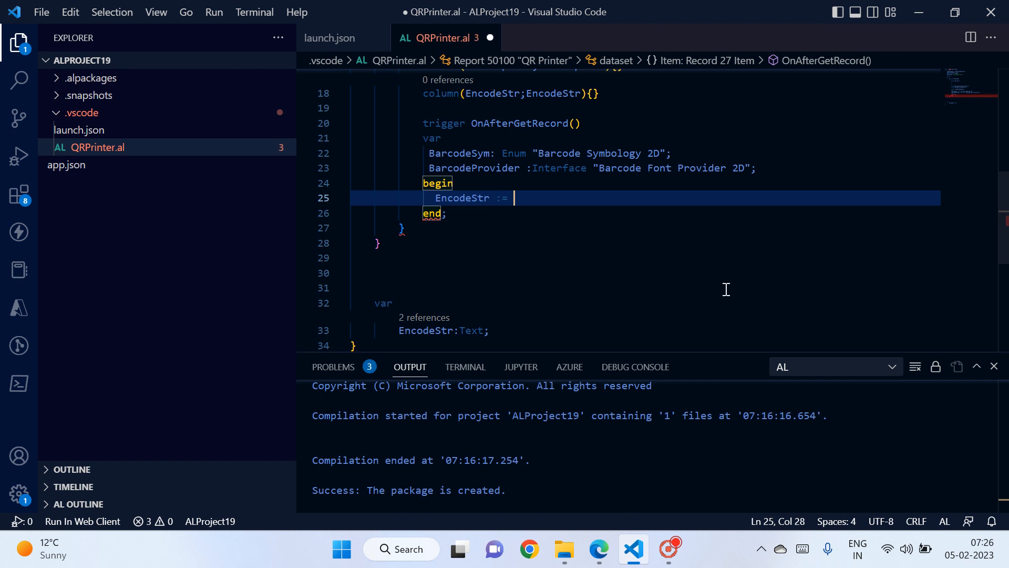
type("Description")
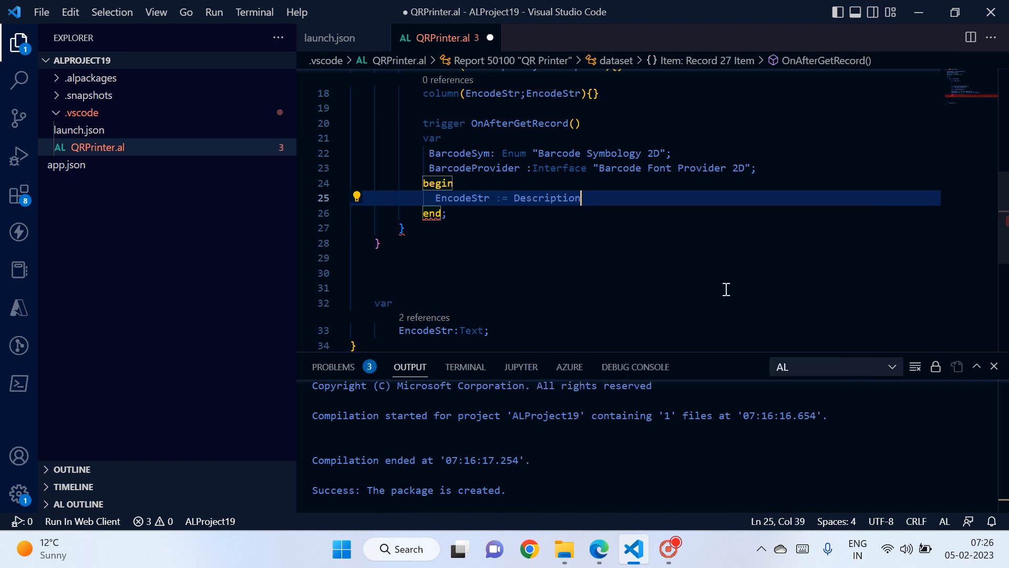
type(";")
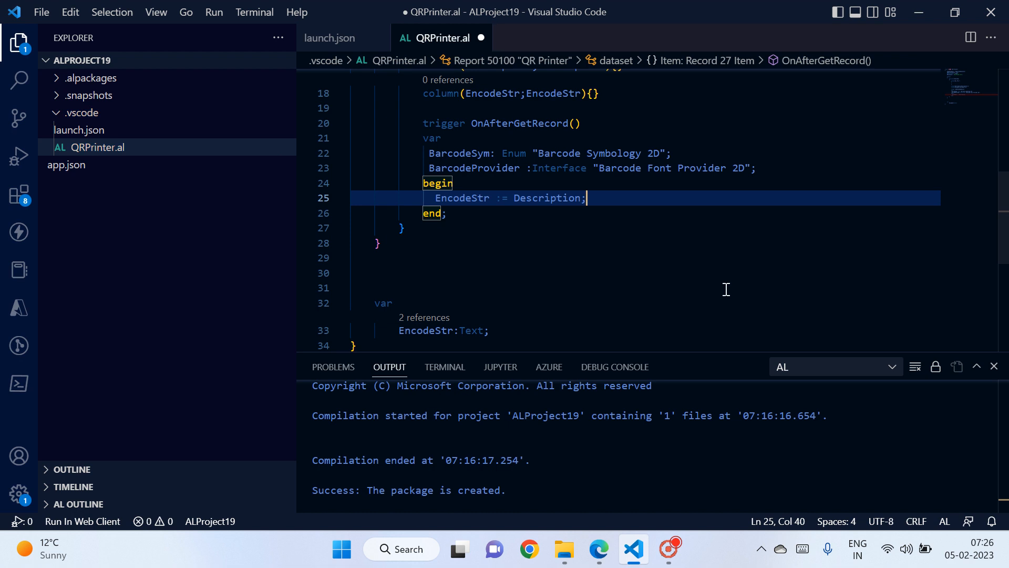
key("Enter")
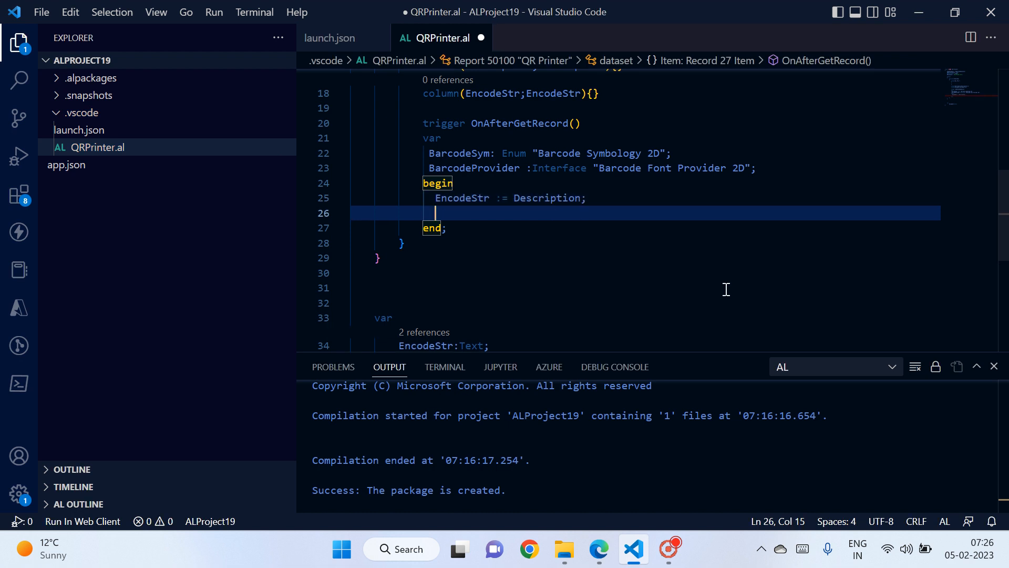
- Assign BarcodeProvider := Enum::"Barcode Font Provider 2D"::IDAutomation2D
type("bar")
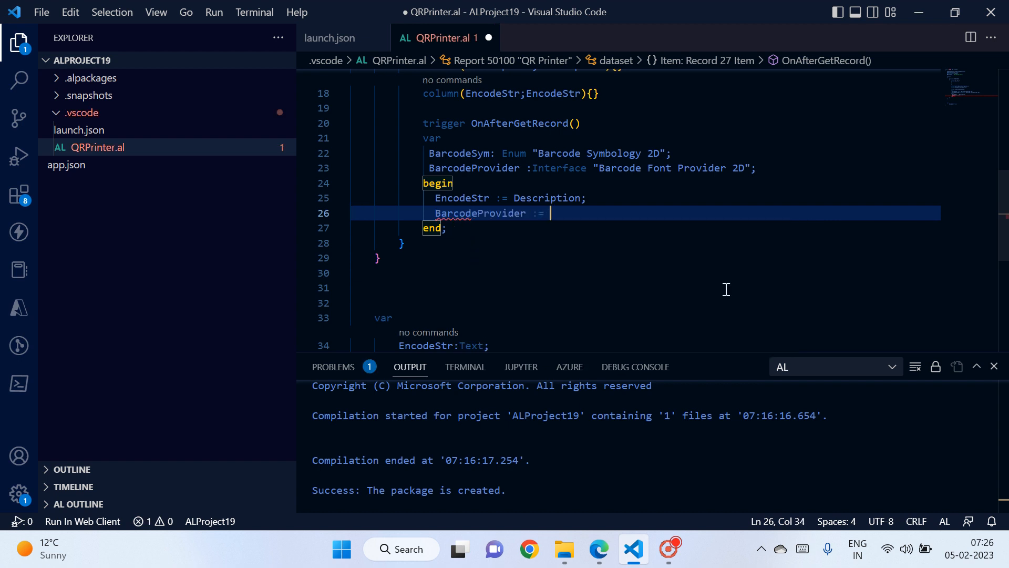
type("en")
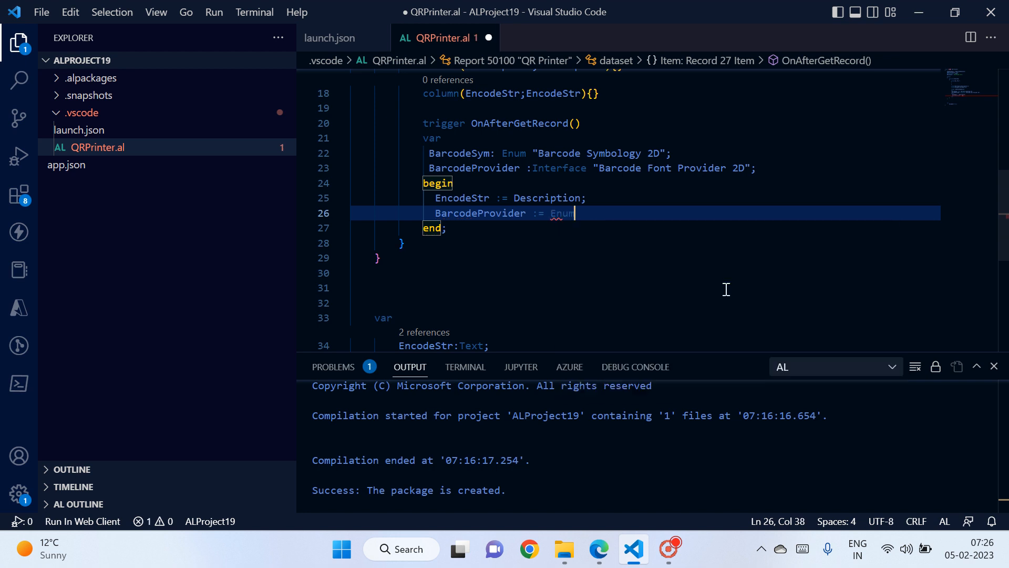
type("::")
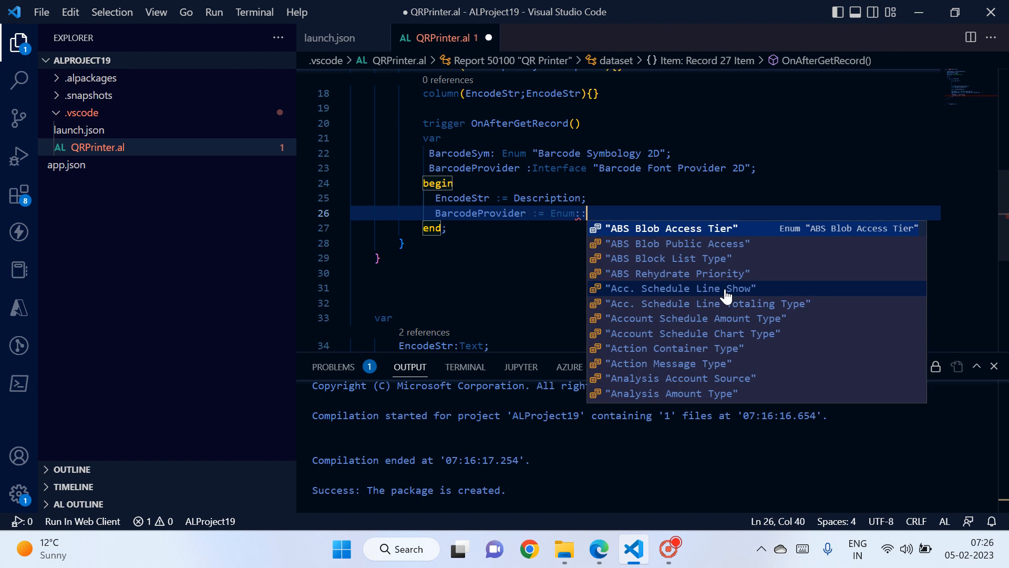
type("bar")
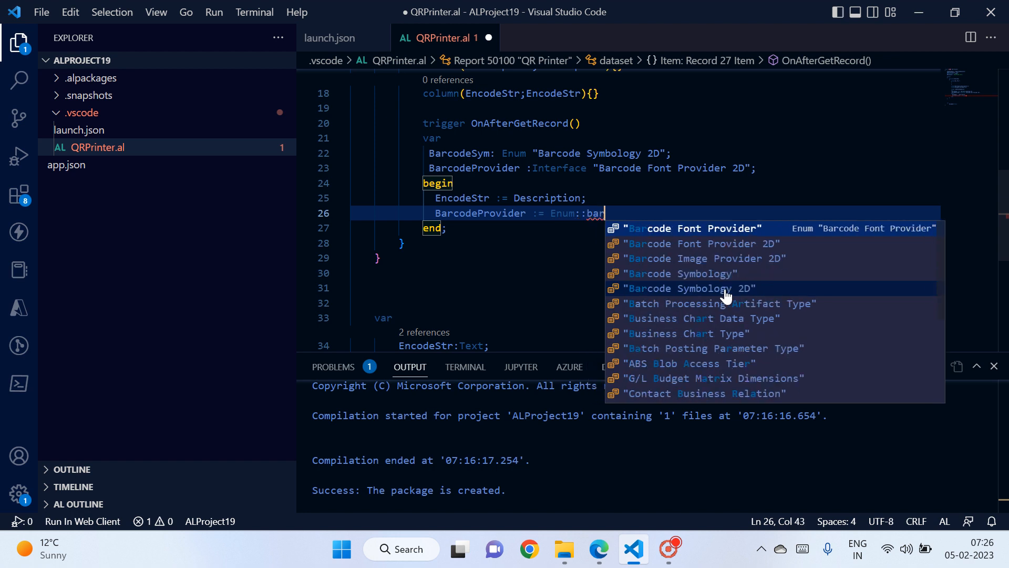
left_click(698, 244)
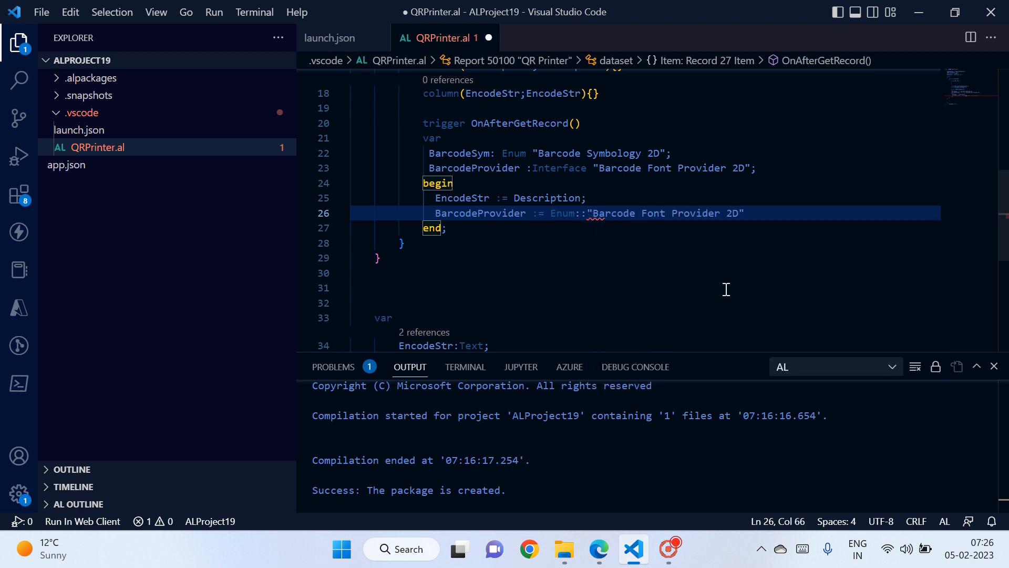
type("::IDAutomation2D;")
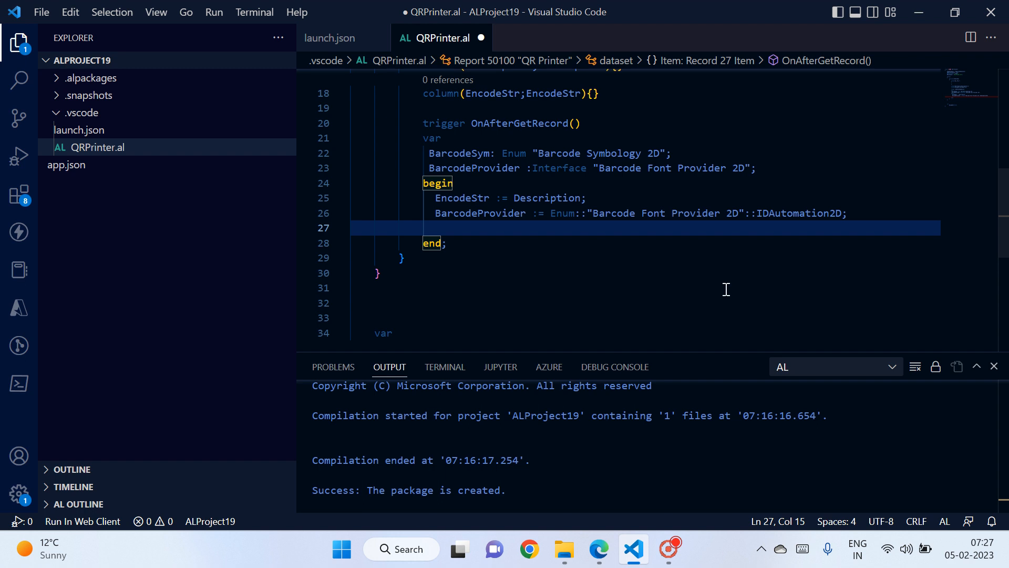
- Add BarcodeSym := Enum::"Barcode Symbology 2D"::"QR-Code"; and start a new line below it
type("barc")
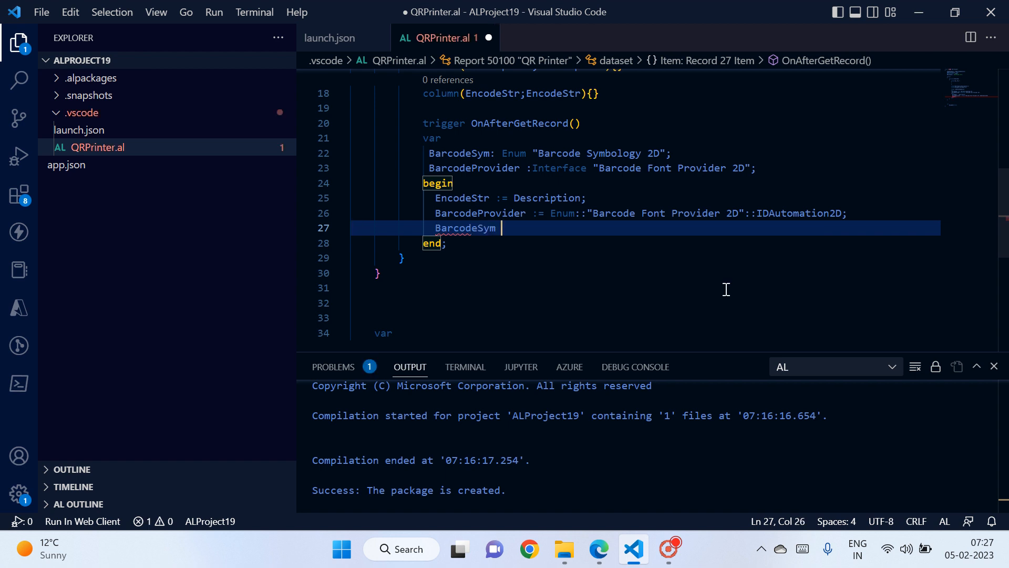
type(":= Enum::barc")
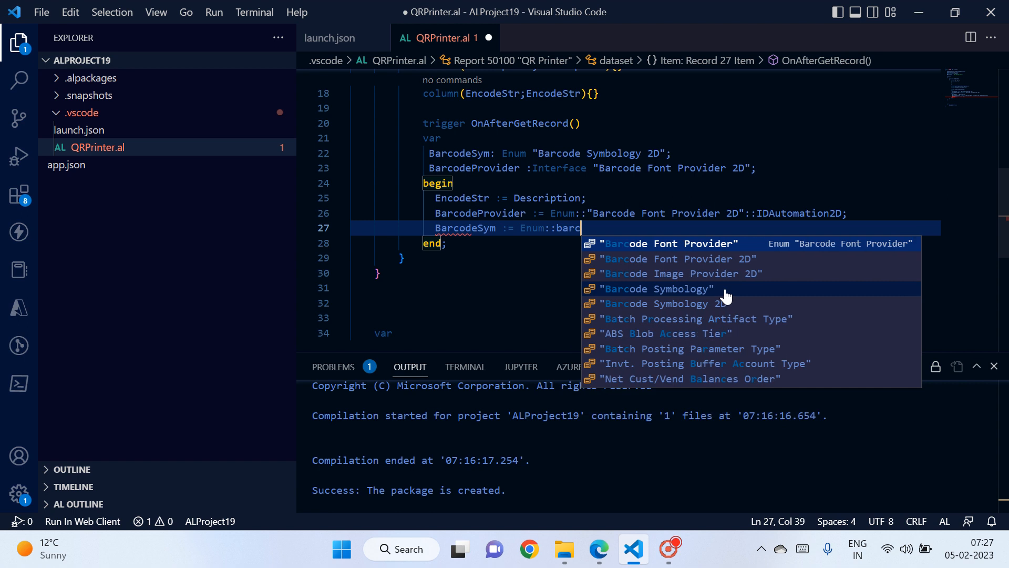
left_click(662, 303)
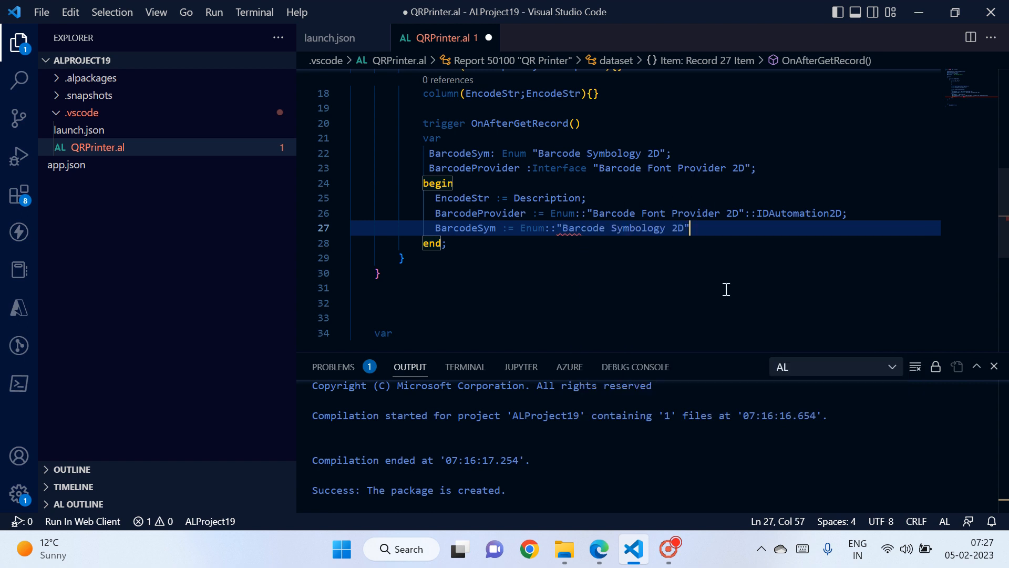
type("::")
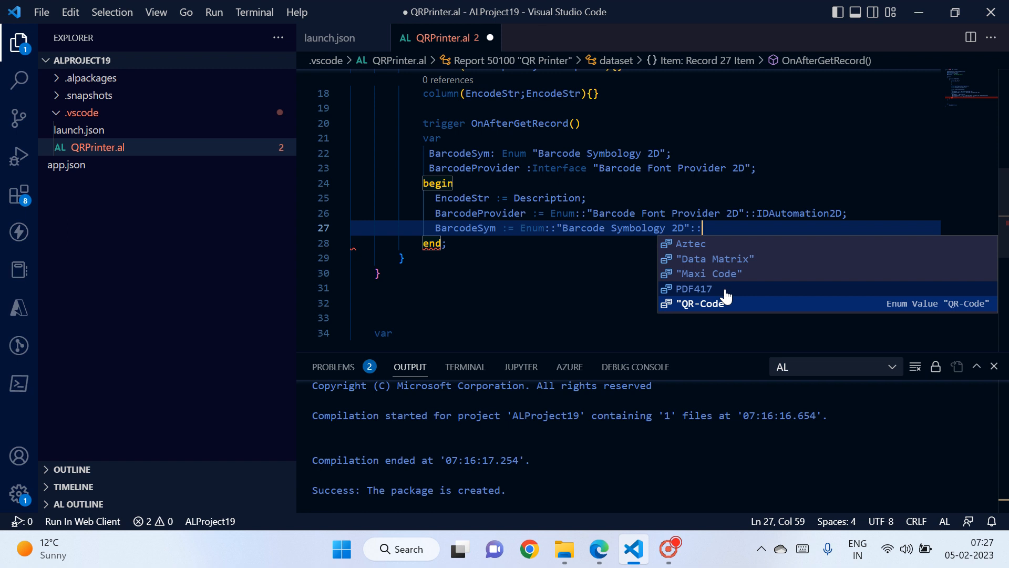
mouse_move(726, 288)
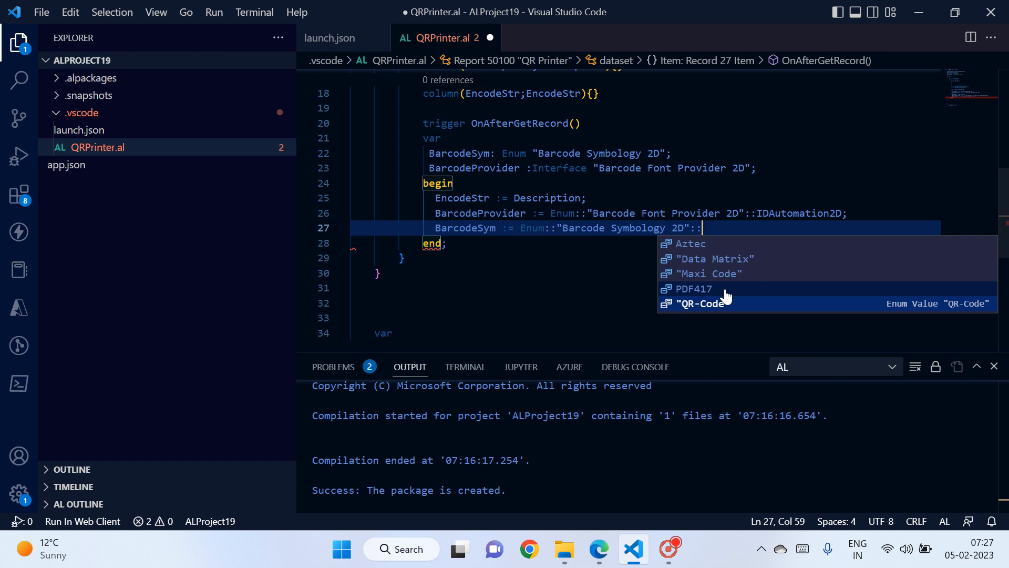
left_click(702, 303)
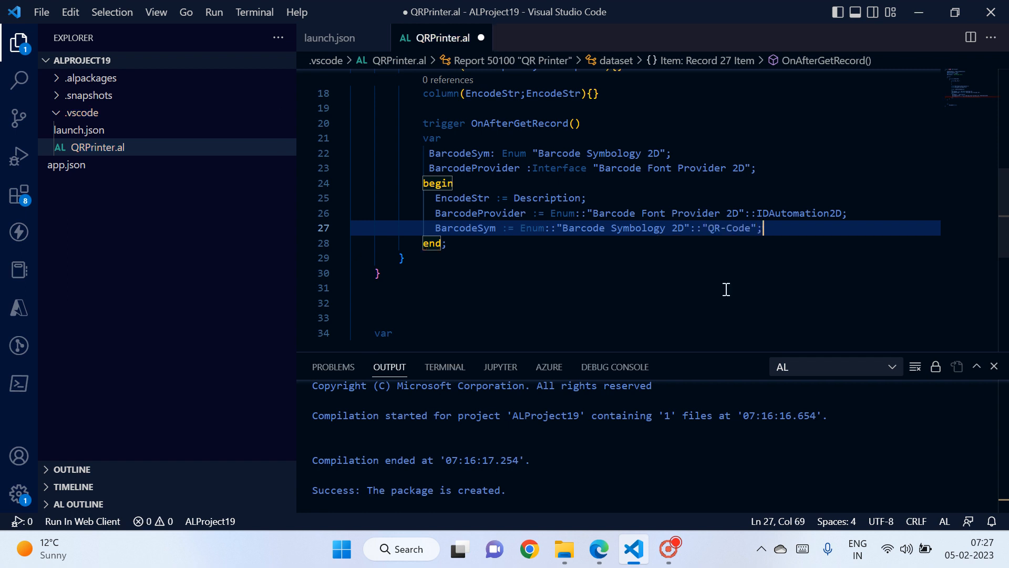
key("Enter")
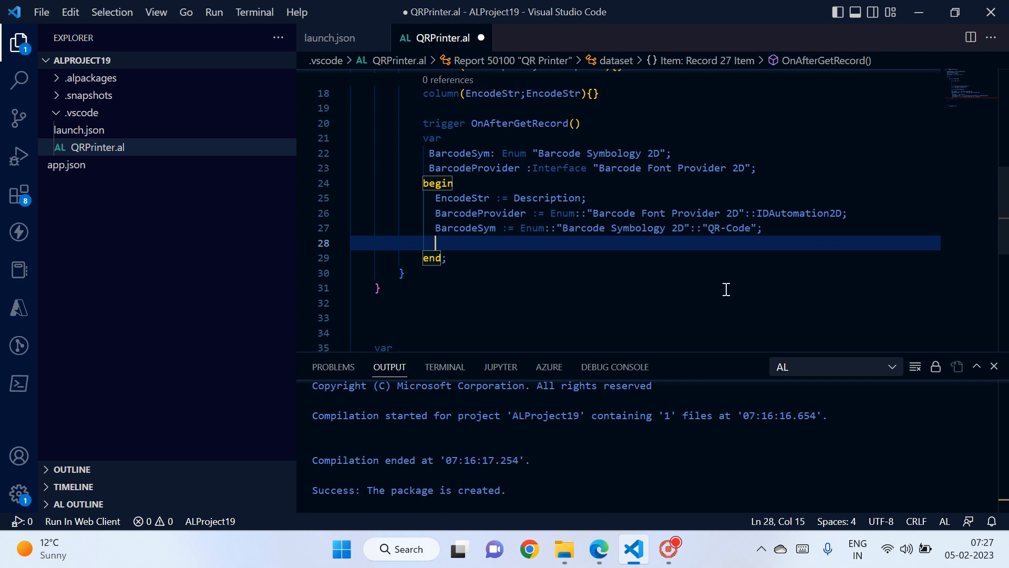
- Write EncodeStr := BarcodeProvider.EncodeFont(EncodeStr, BarcodeSym); with IntelliSense completion
type("bar")
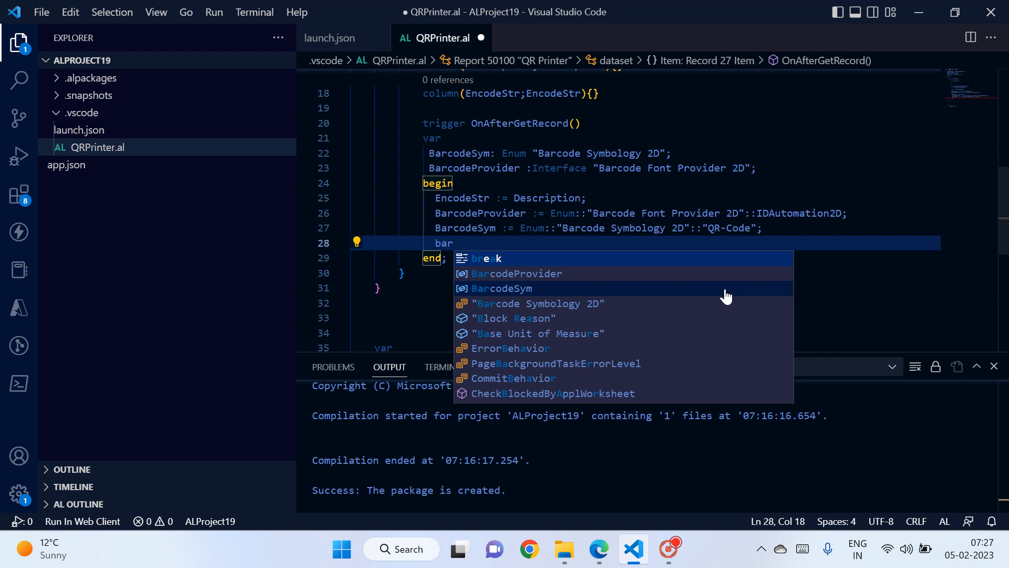
type("codeProvider.EncodeFont(")
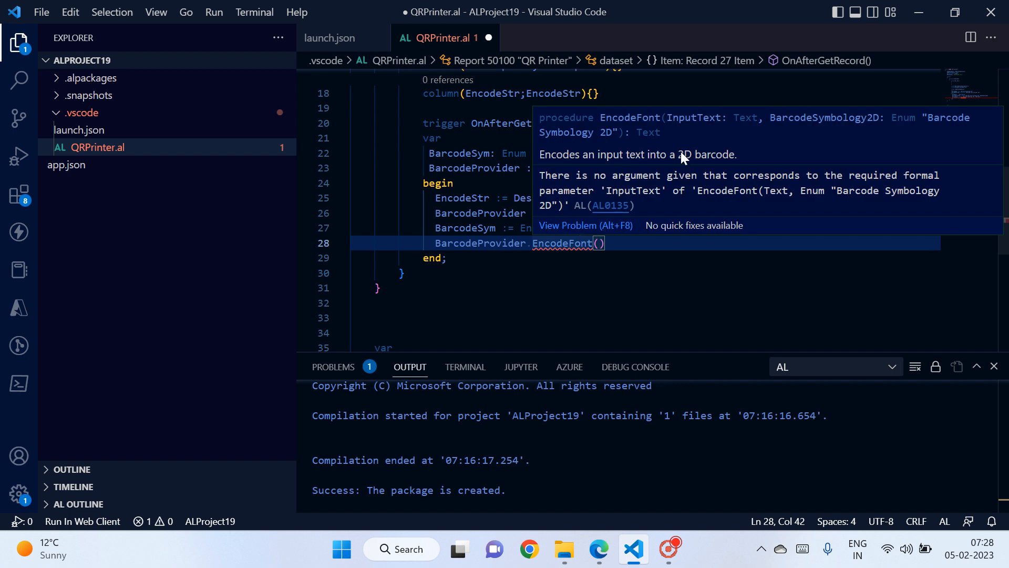
mouse_move(812, 127)
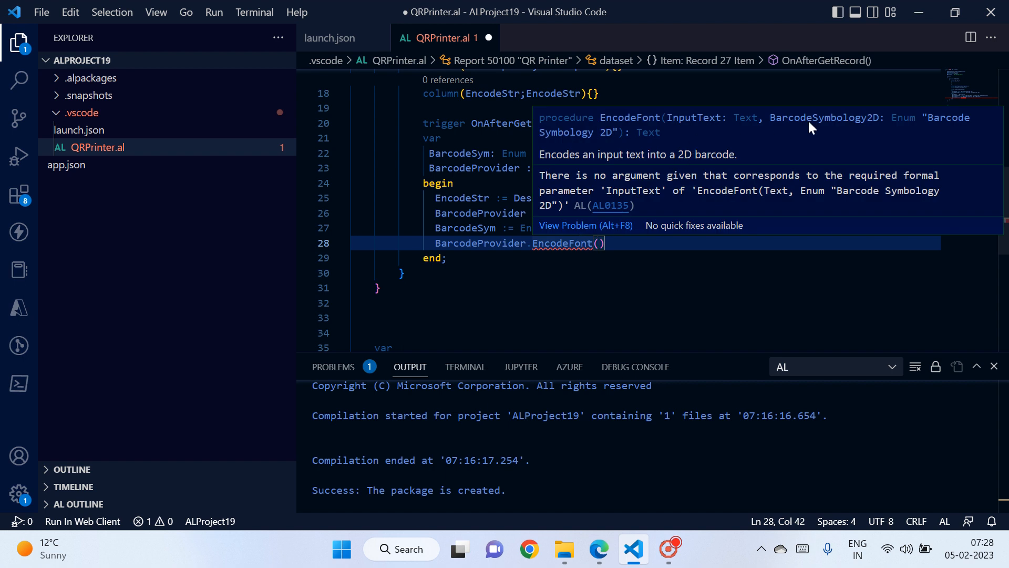
mouse_move(863, 130)
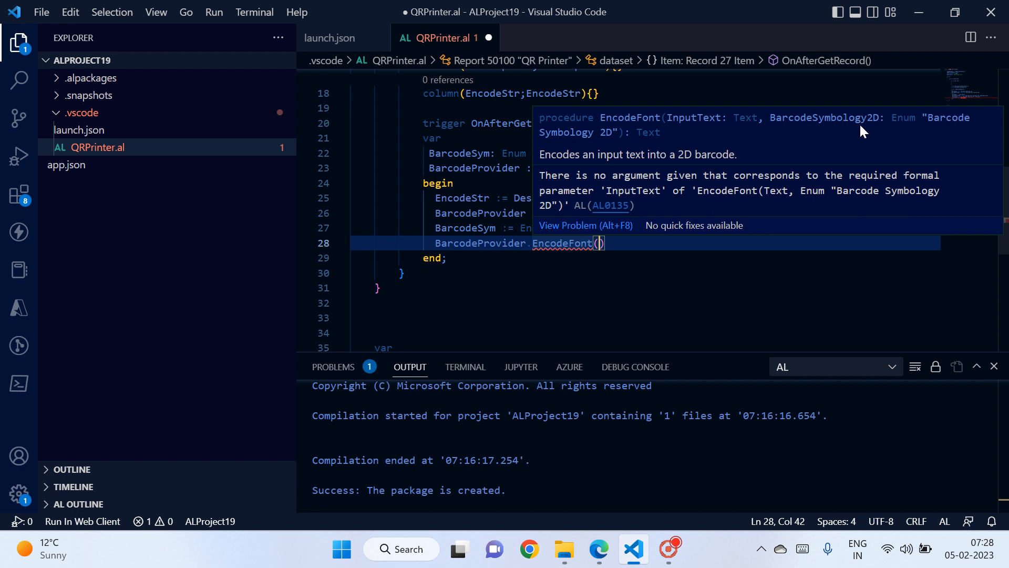
mouse_move(915, 132)
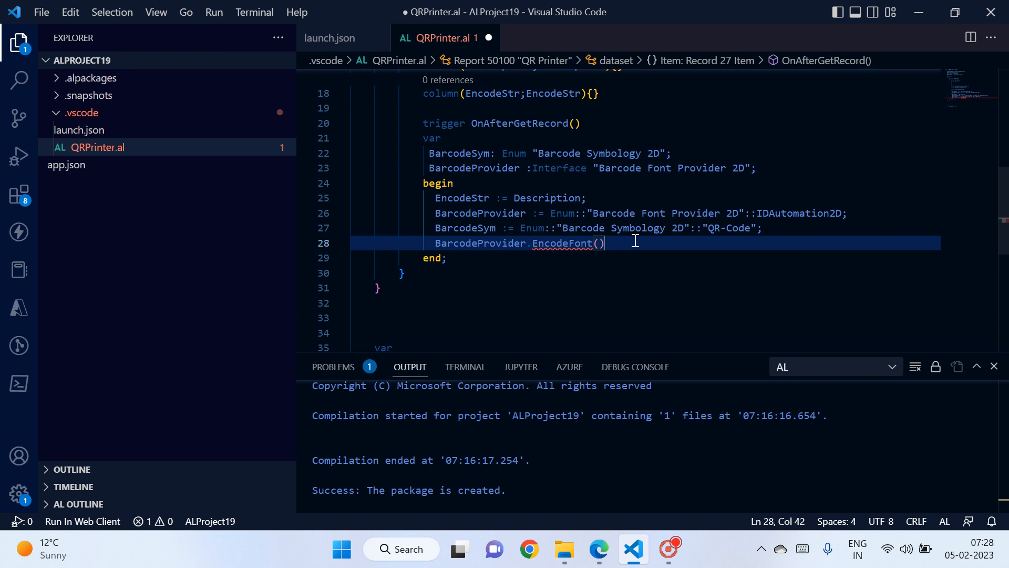
type("en")
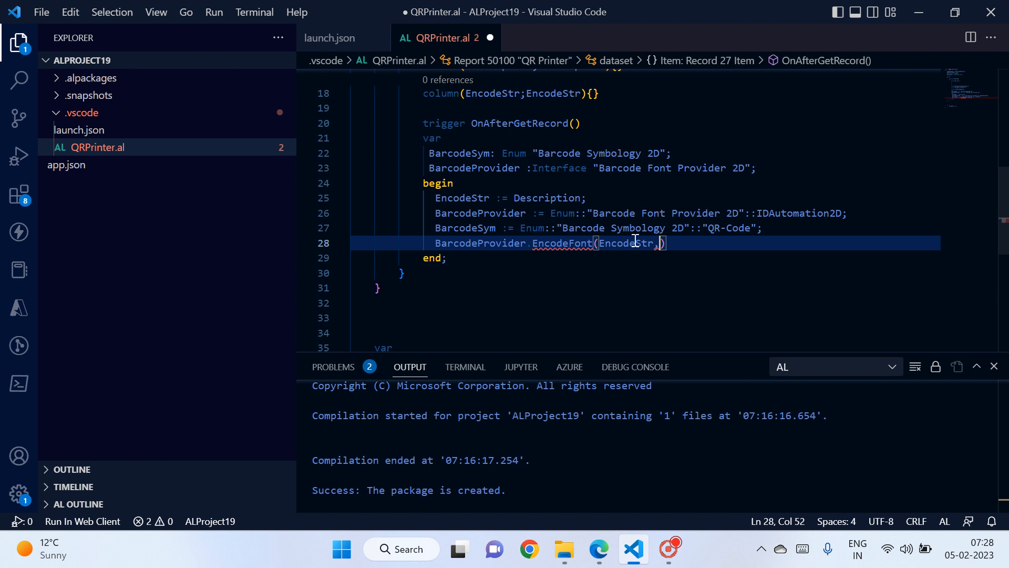
type("ba")
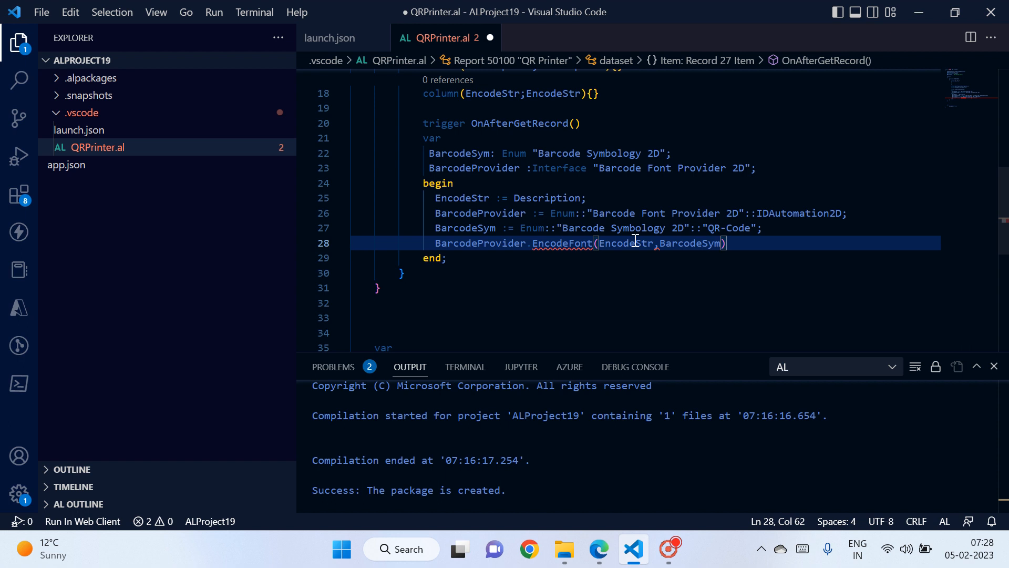
type(";")
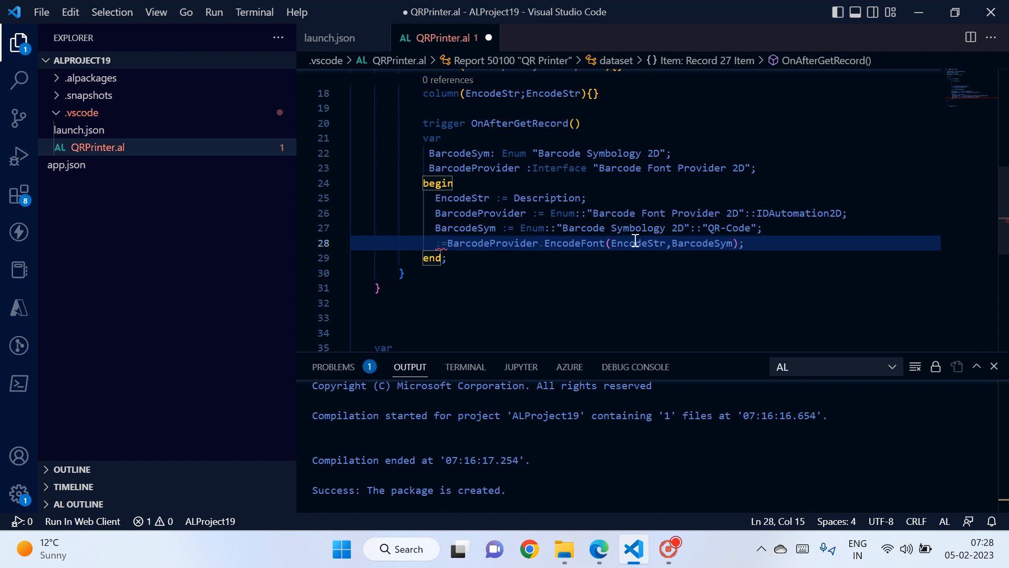
type("EncodeStr")
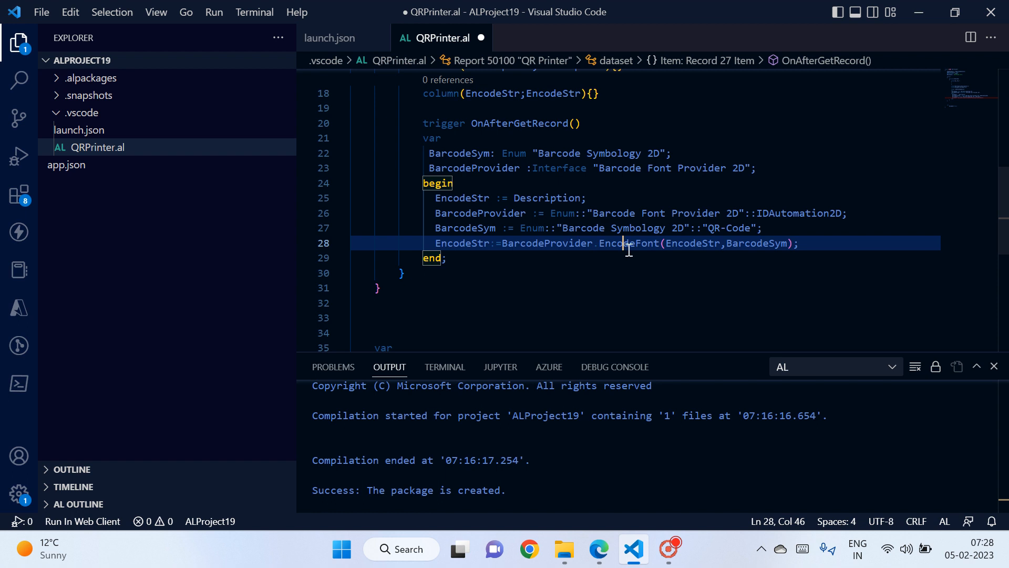
mouse_move(637, 277)
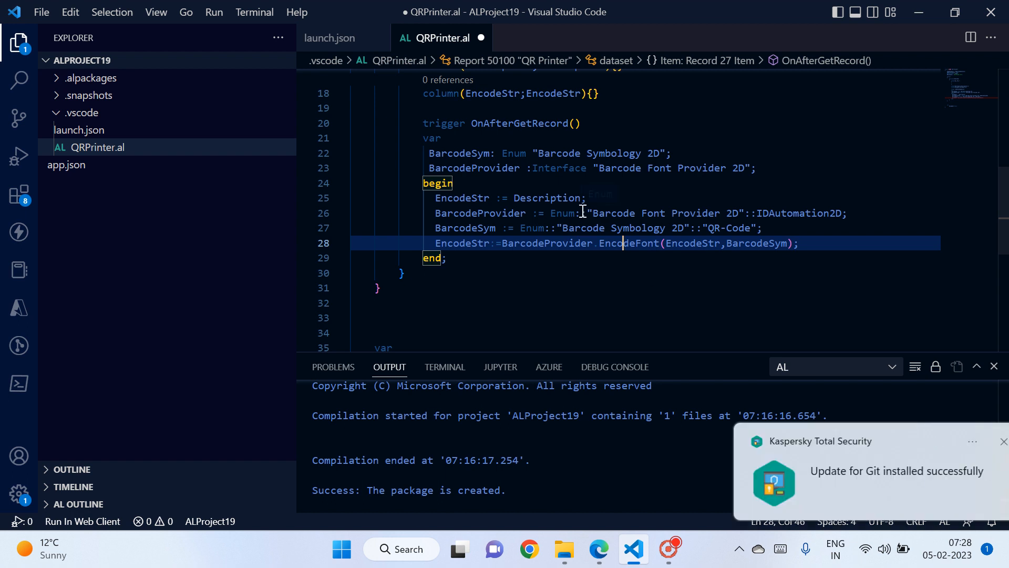
mouse_move(492, 93)
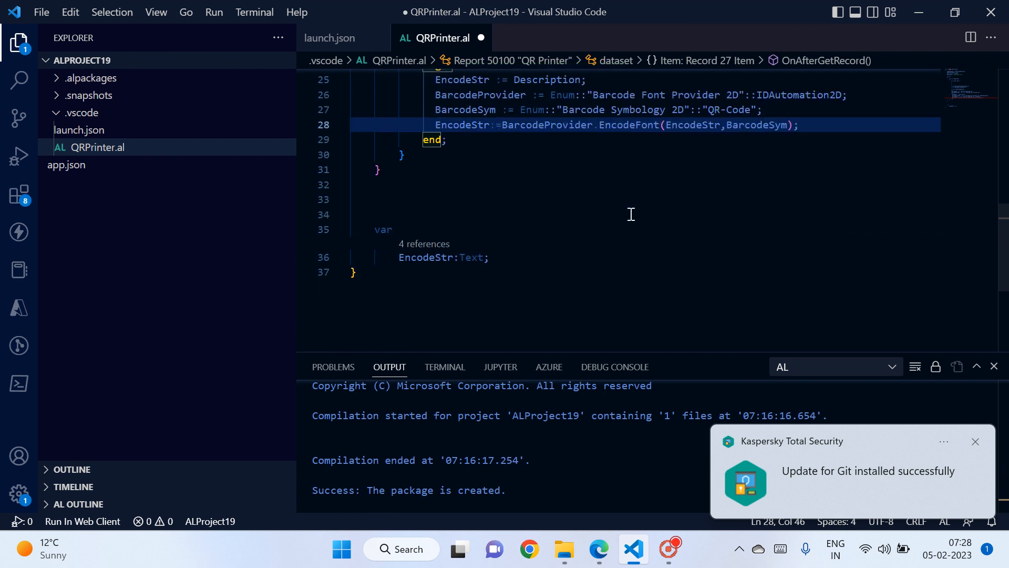
left_click(598, 549)
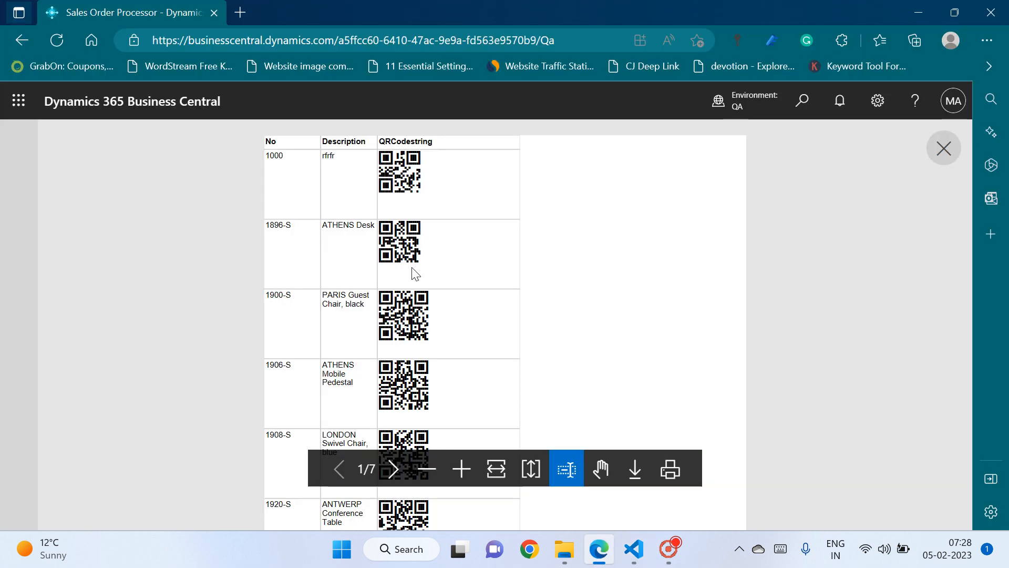
mouse_move(443, 301)
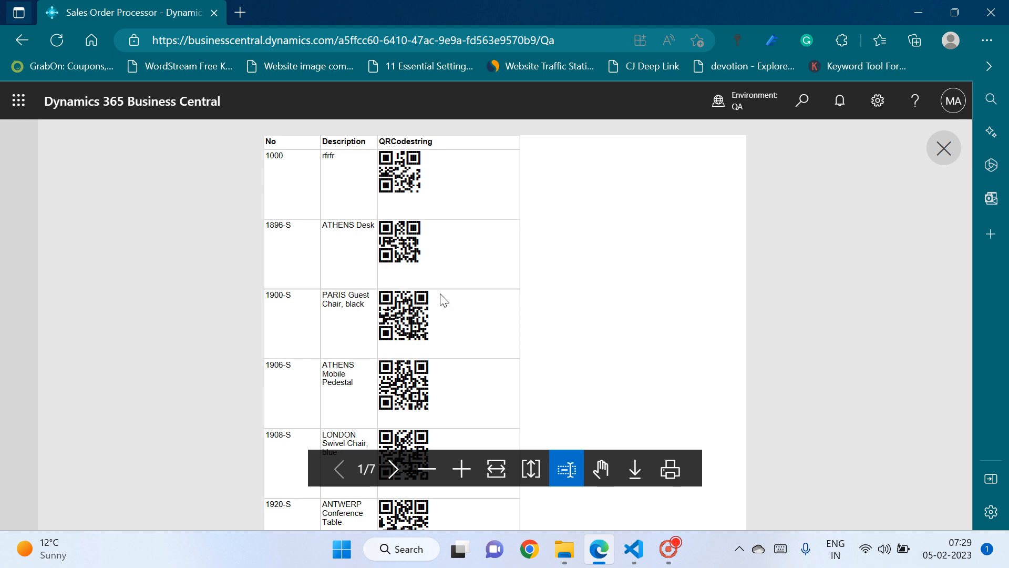
mouse_move(450, 341)
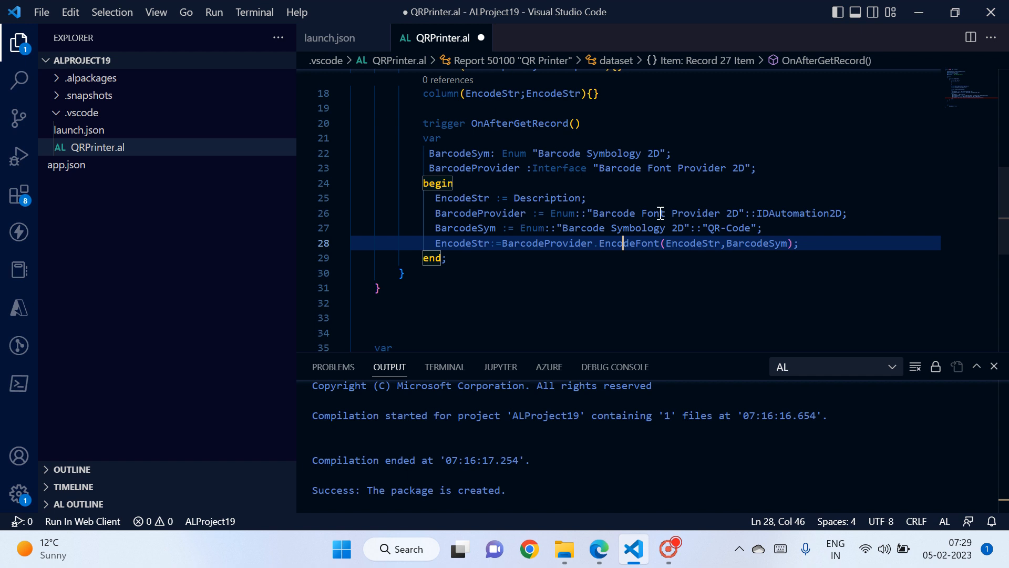
mouse_move(659, 213)
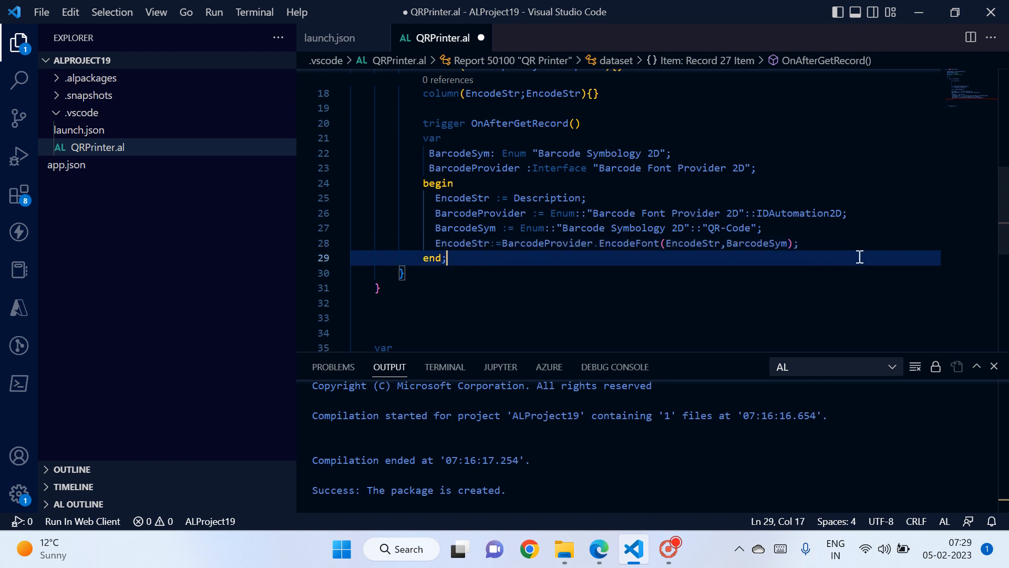
- Build the package to generate QR Printer.rdl and open it in Report Builder
key("ctrl+s")
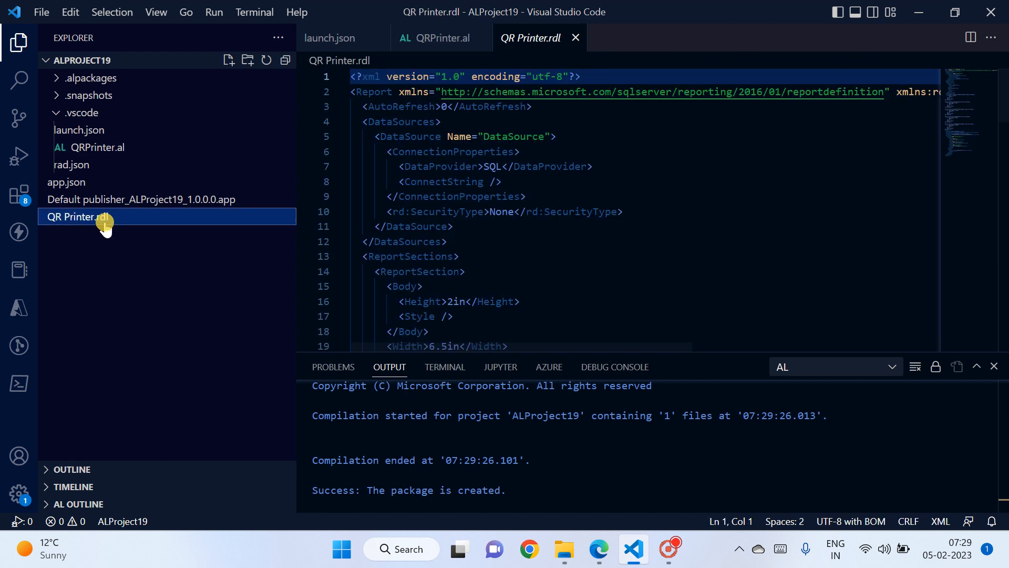
right_click(72, 216)
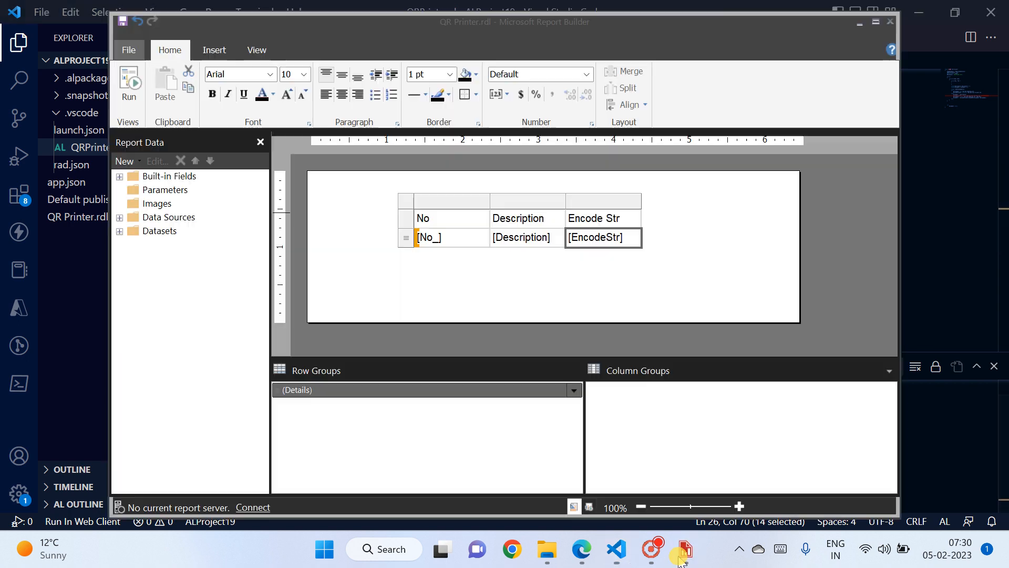
- Set the [EncodeStr] text box font to IDAutomation2D in Text Box Properties
right_click(603, 237)
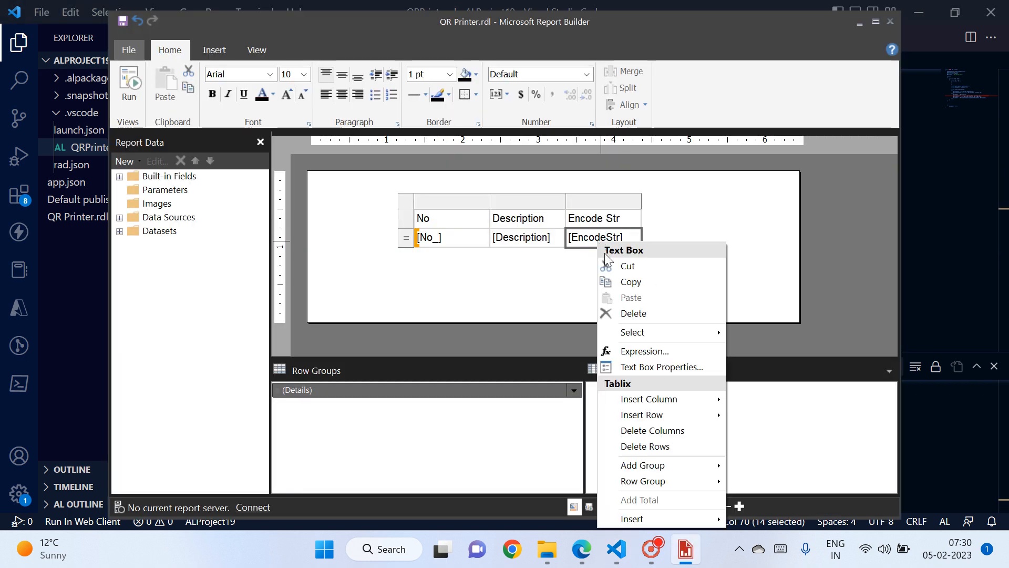
left_click(660, 367)
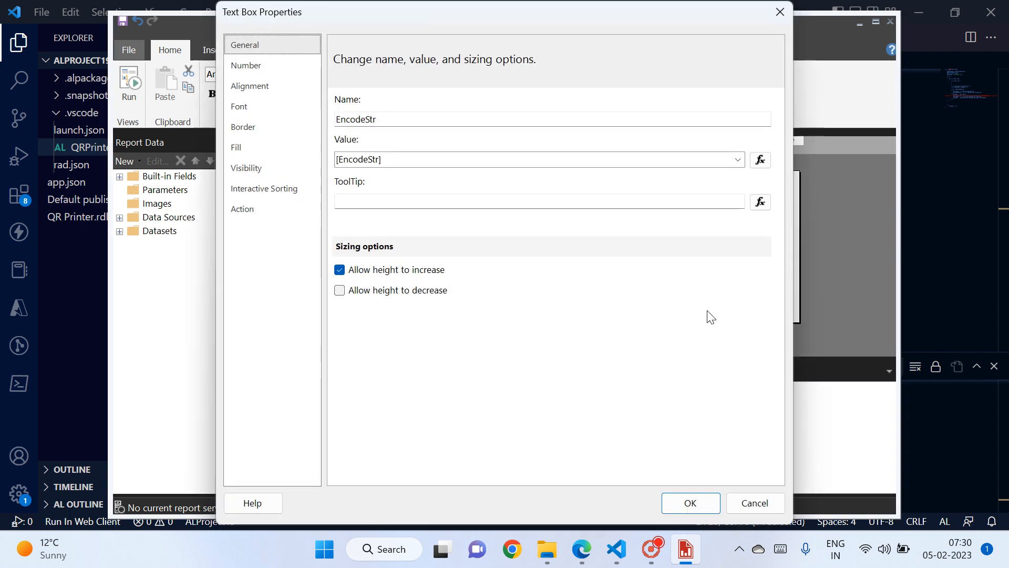
left_click(239, 106)
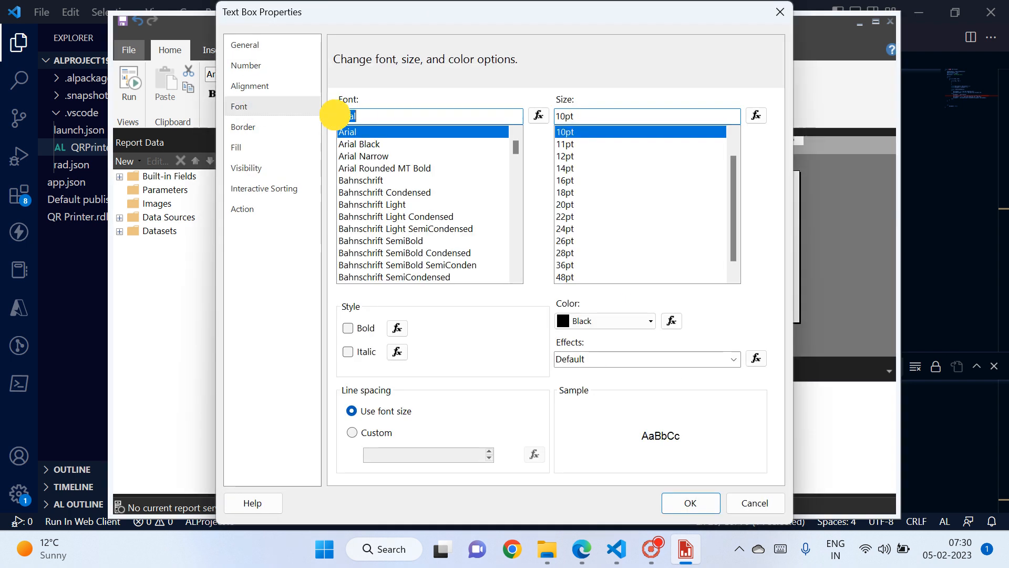
type("IDAutomation2D")
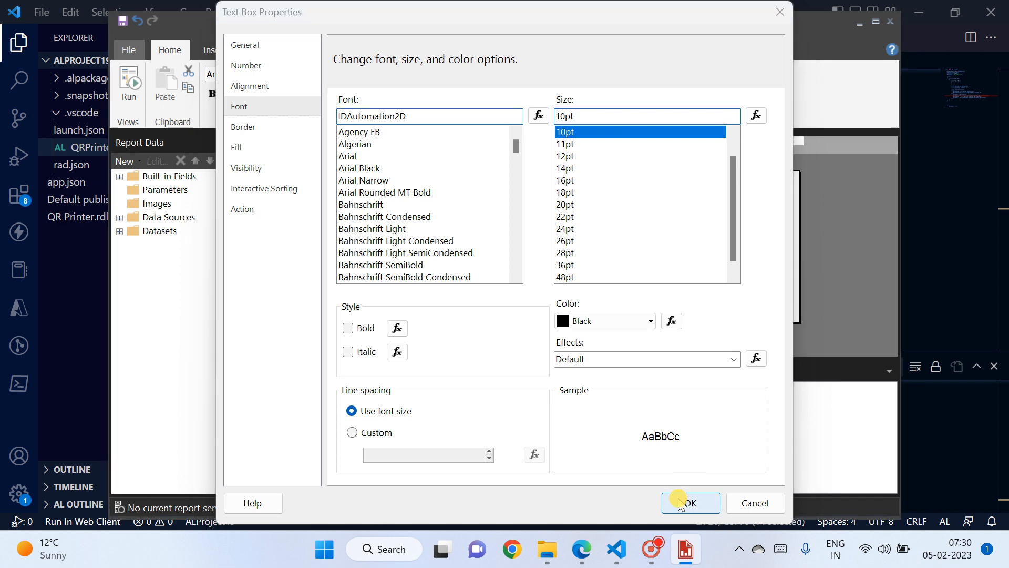
left_click(690, 502)
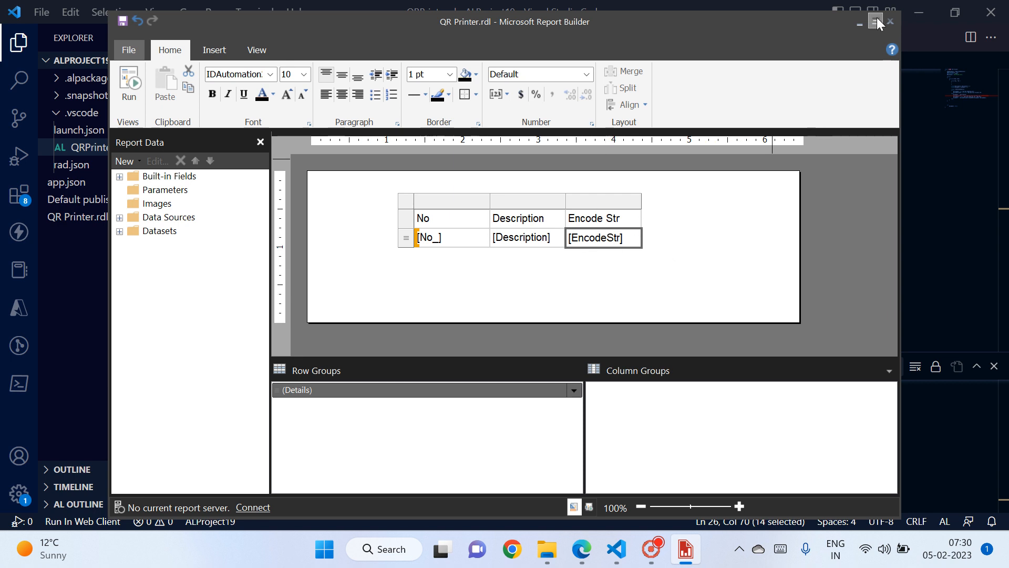
- Minimize the Report Builder window to get back to the report preview
left_click(877, 23)
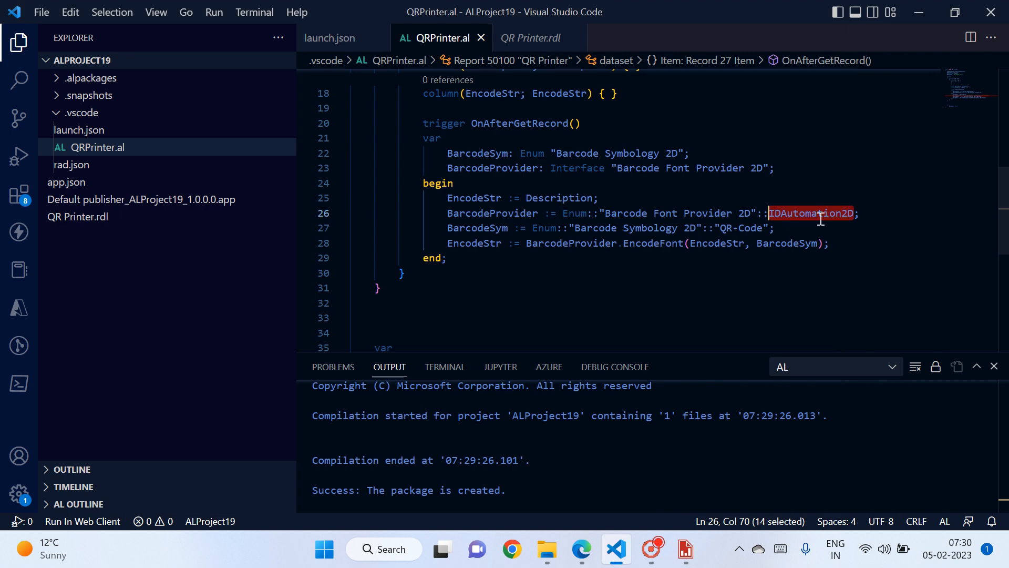
mouse_move(810, 213)
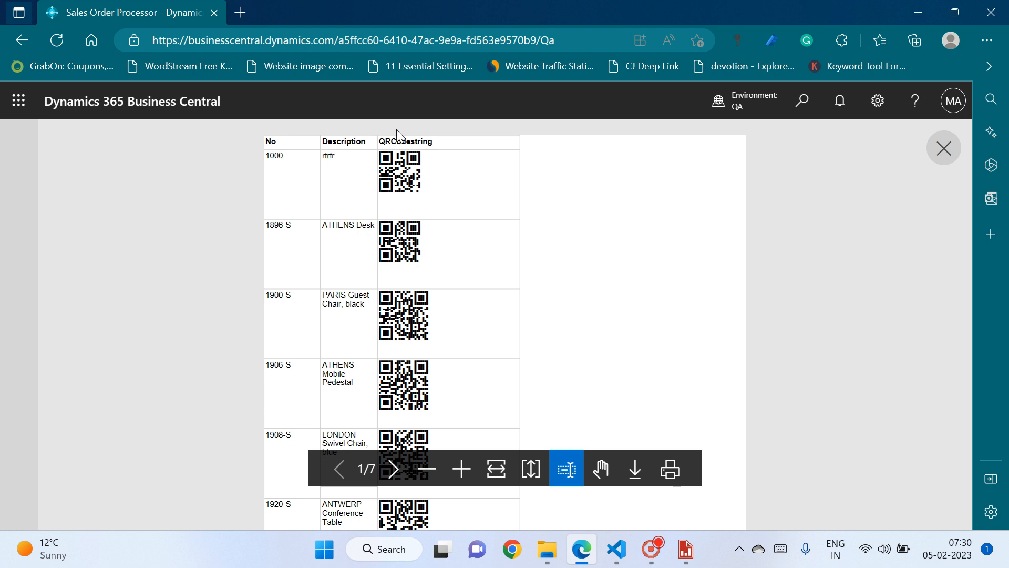
mouse_move(451, 208)
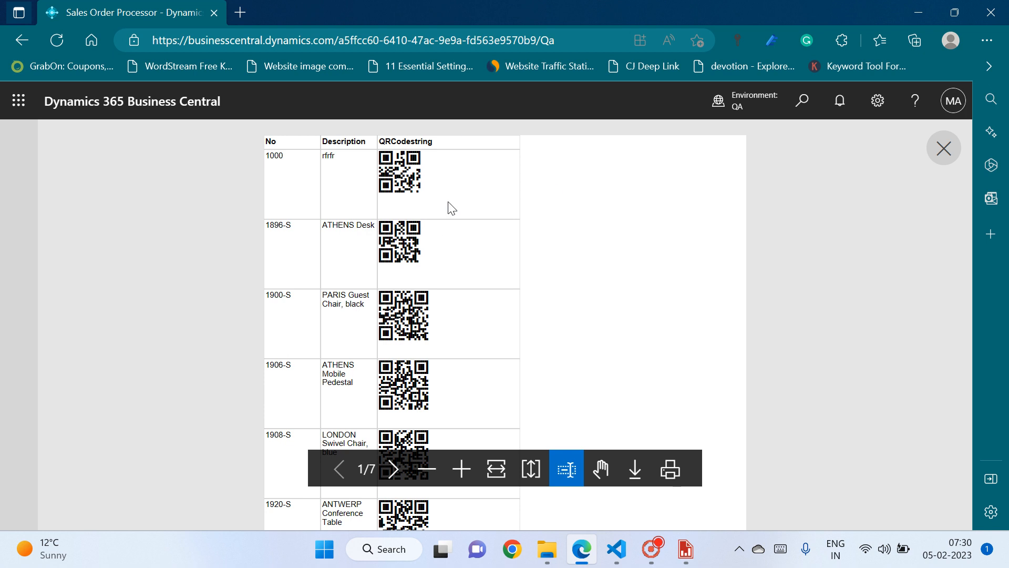